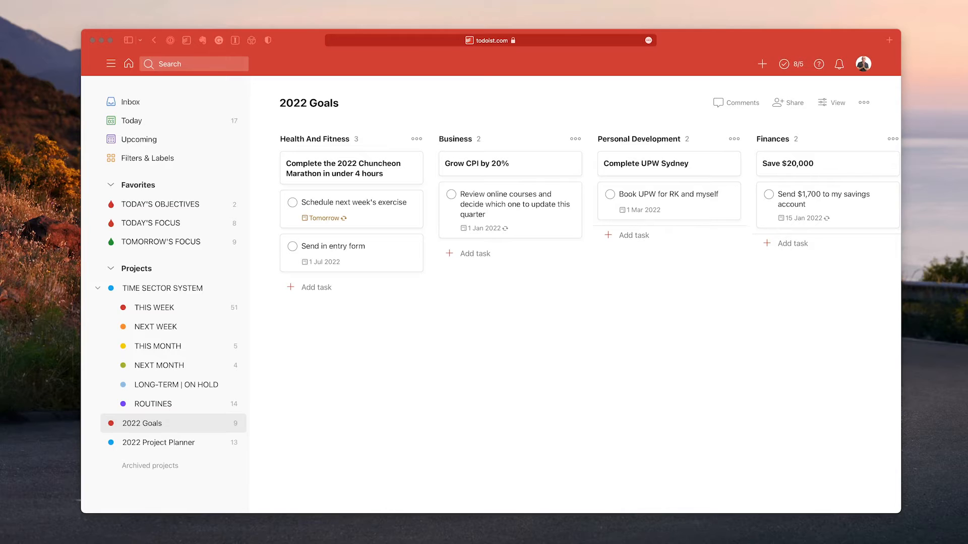
mouse_move(385, 370)
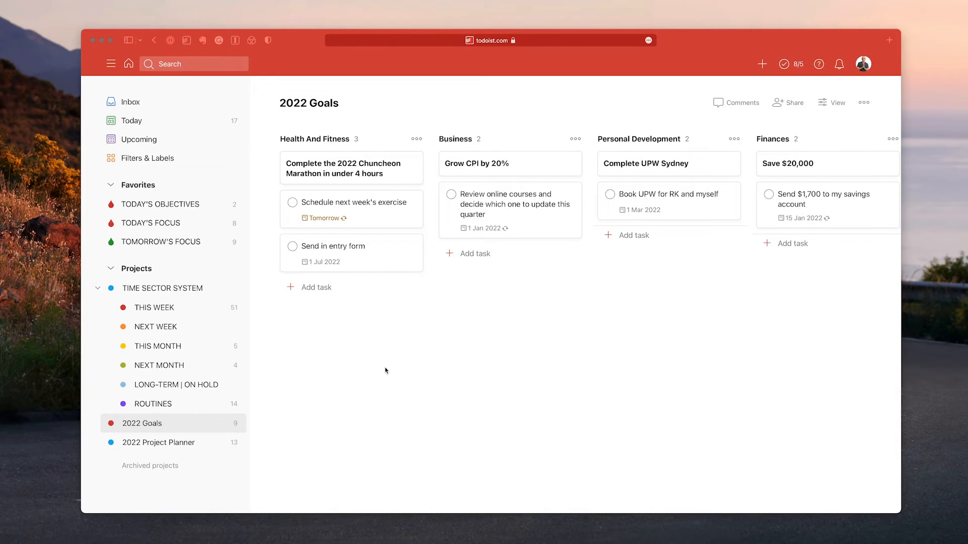
mouse_move(146, 444)
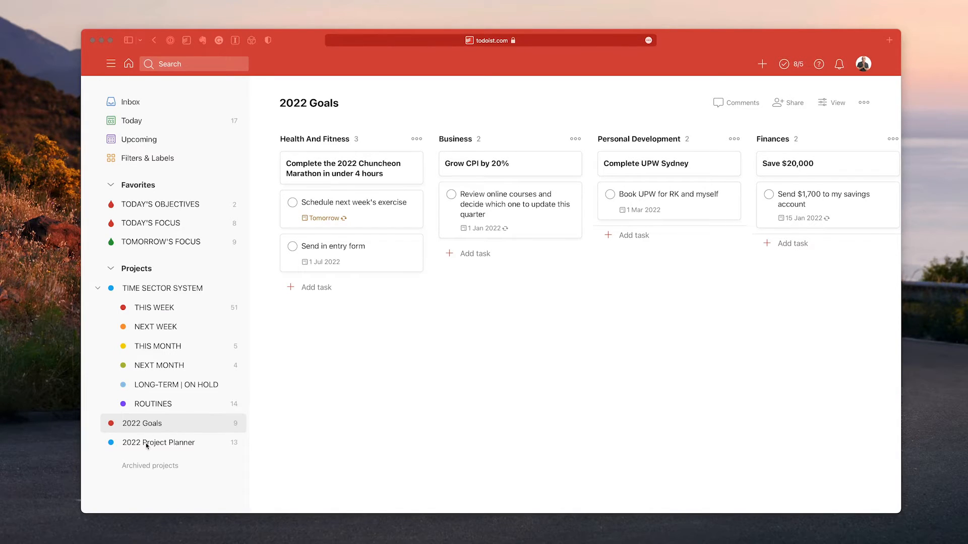
Step: Open the '2022 Project Planner' project from the sidebar's Projects list
click(159, 442)
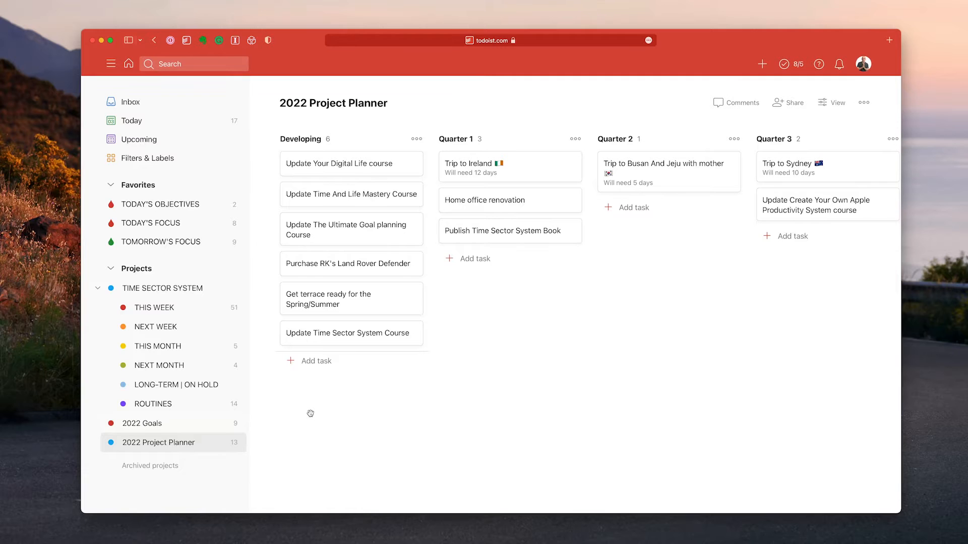
mouse_move(254, 365)
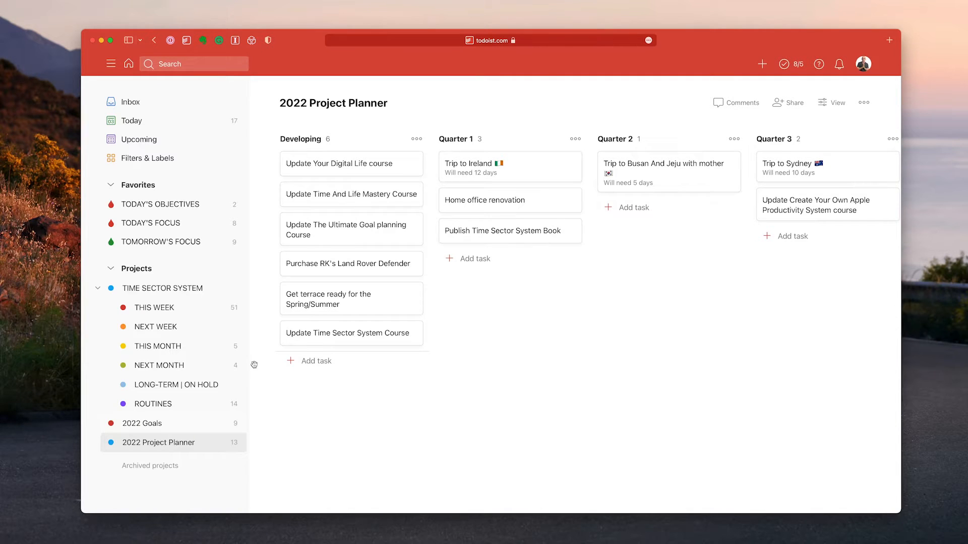
mouse_move(233, 270)
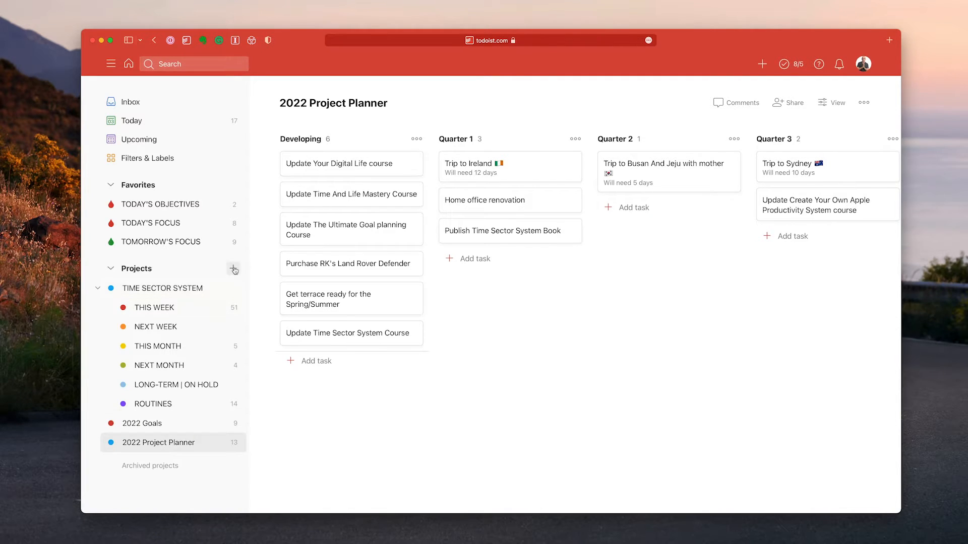
mouse_move(146, 270)
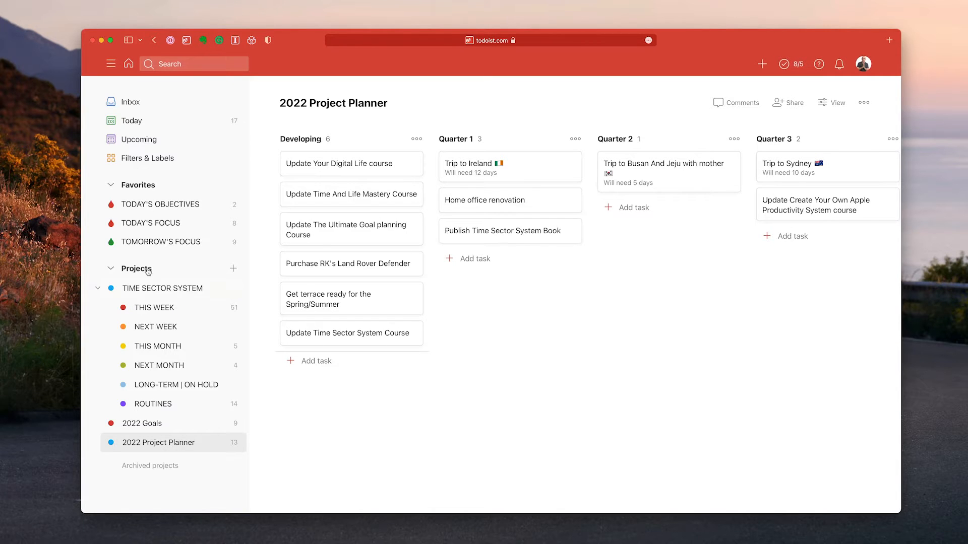
click(233, 268)
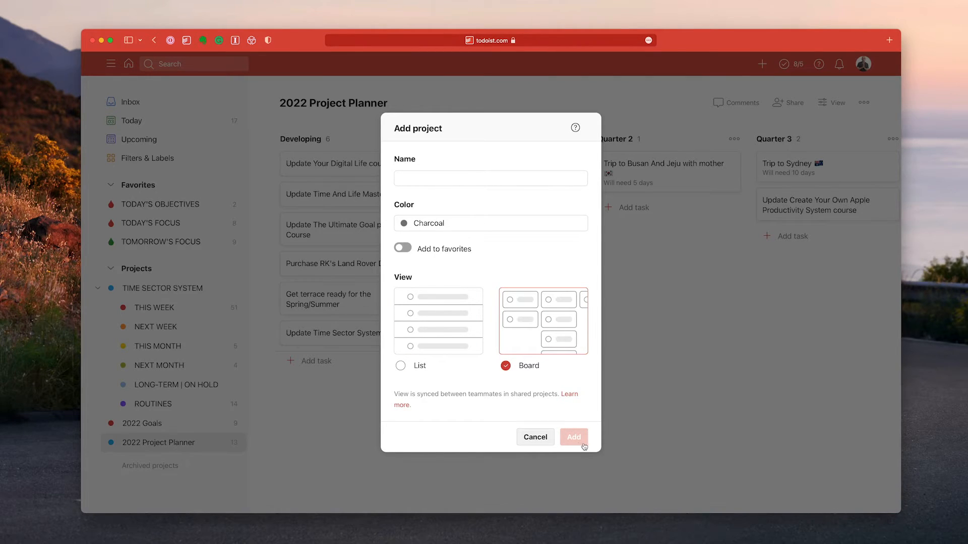
mouse_move(575, 337)
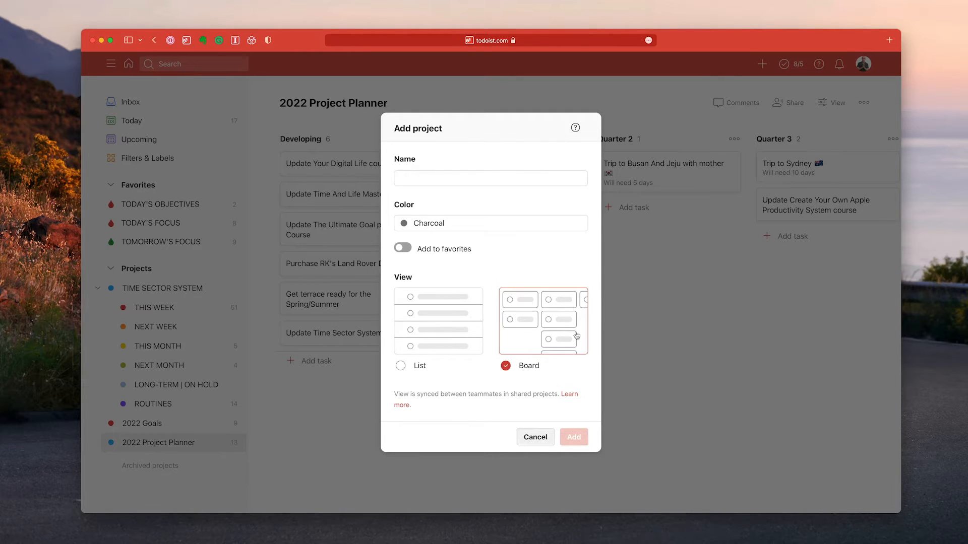
mouse_move(536, 436)
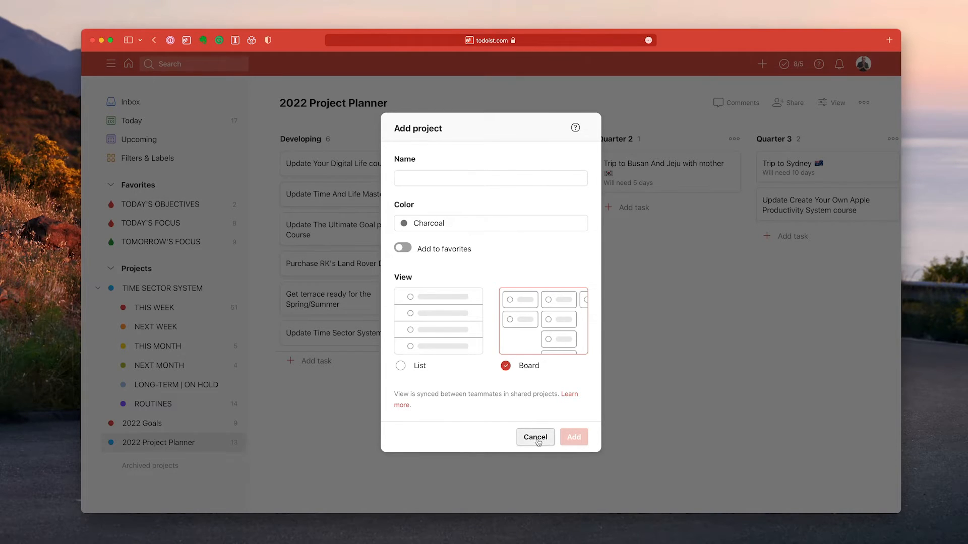
click(535, 437)
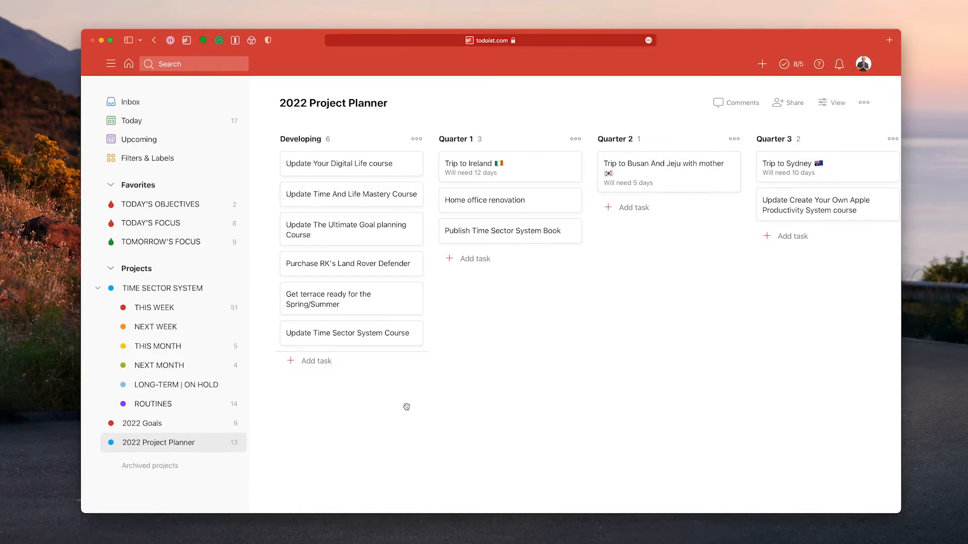
mouse_move(270, 298)
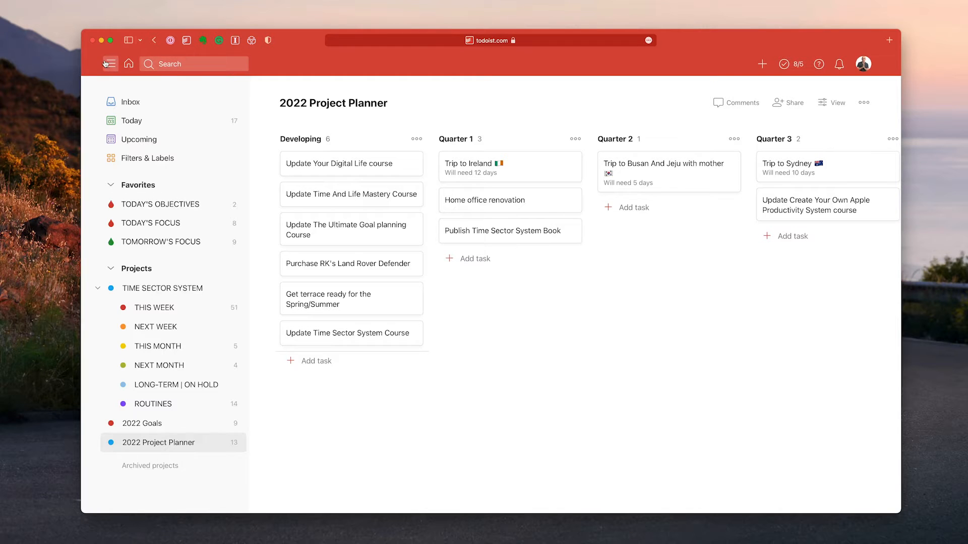
Step: Toggle the sidebar off, on, and off again to reveal the Quarter 4 column
click(110, 63)
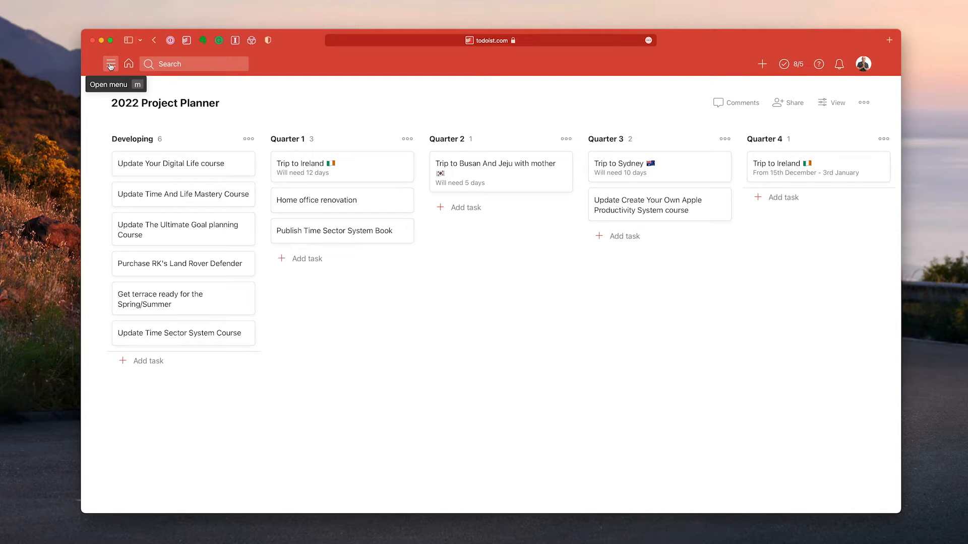
click(110, 63)
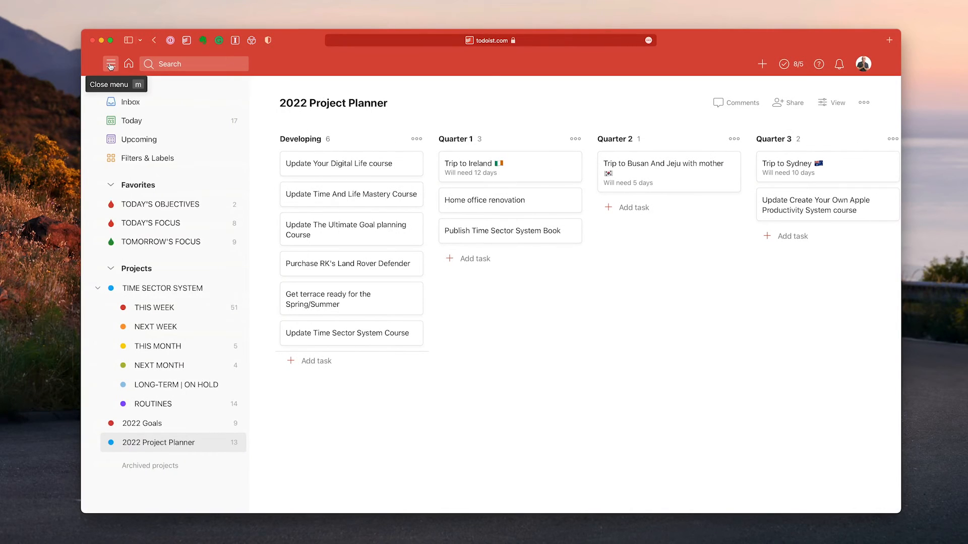
click(110, 63)
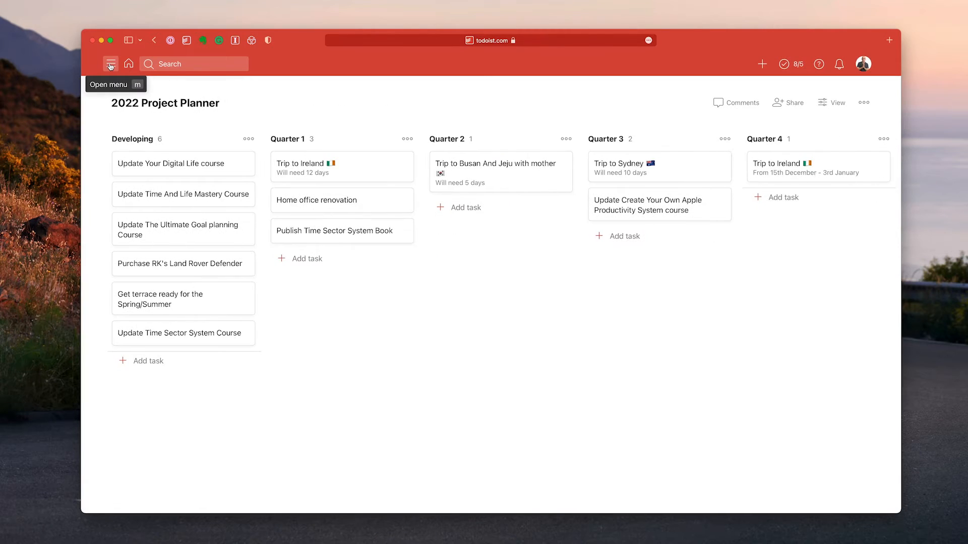
mouse_move(343, 350)
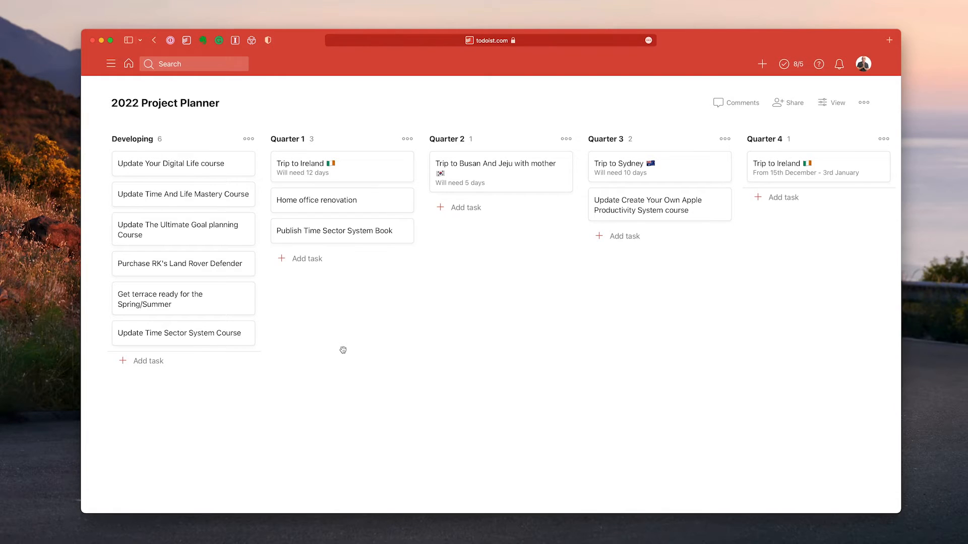
mouse_move(188, 311)
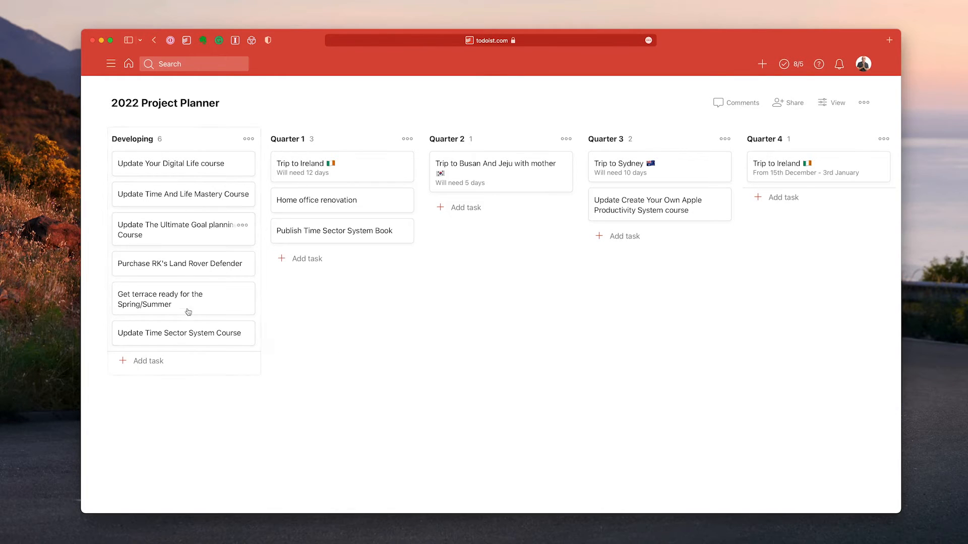
mouse_move(193, 404)
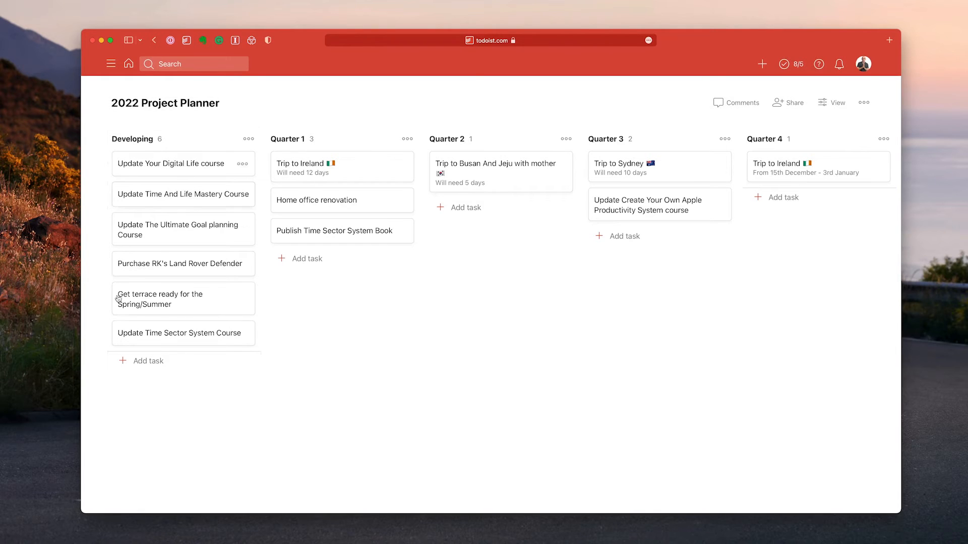
mouse_move(168, 396)
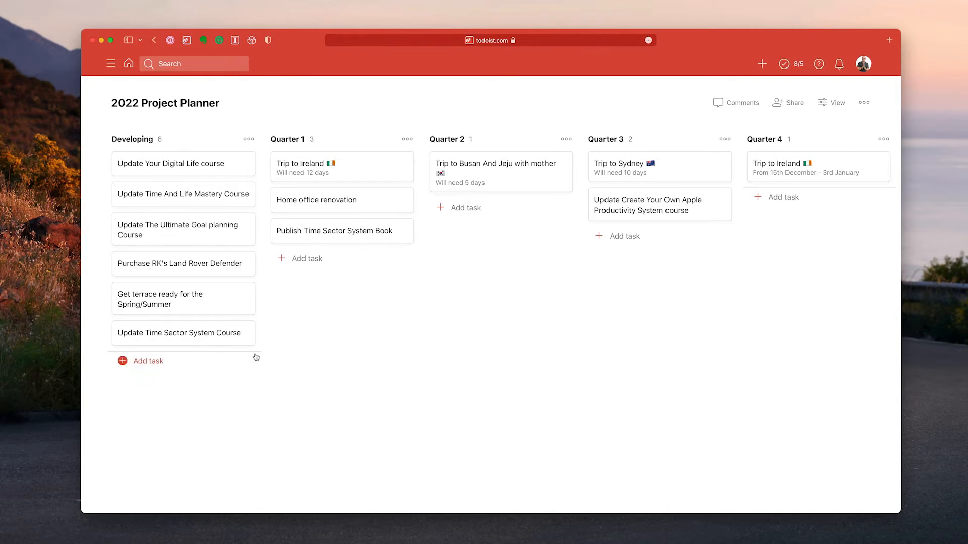
mouse_move(652, 210)
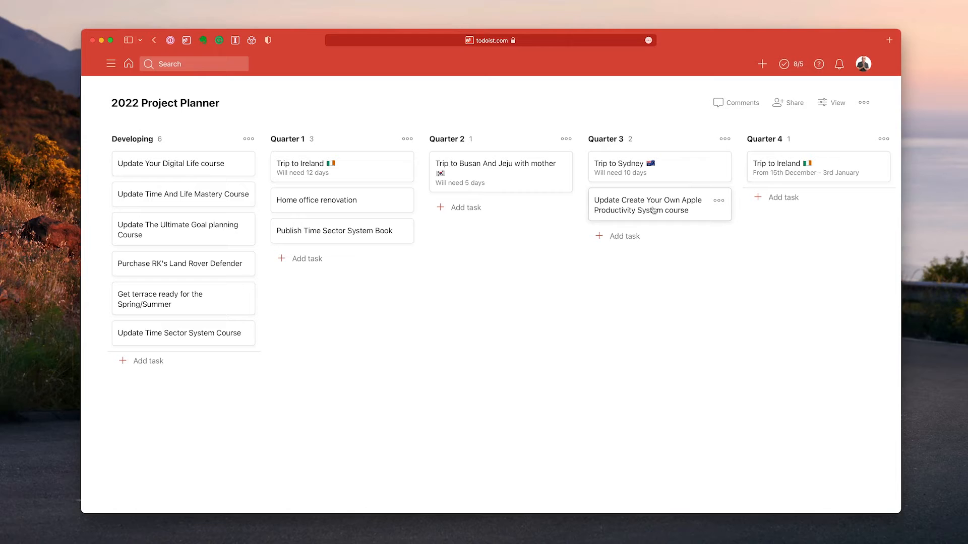
mouse_move(652, 218)
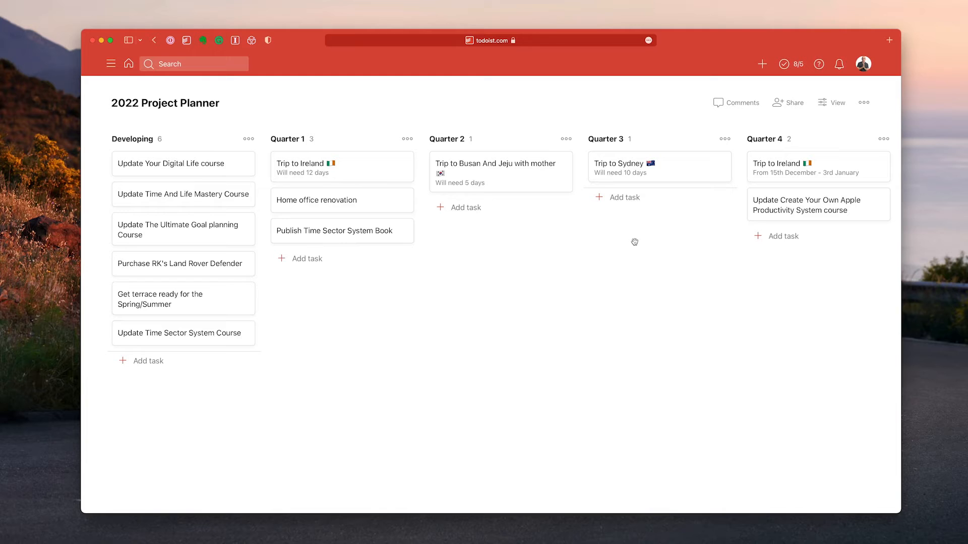
mouse_move(398, 397)
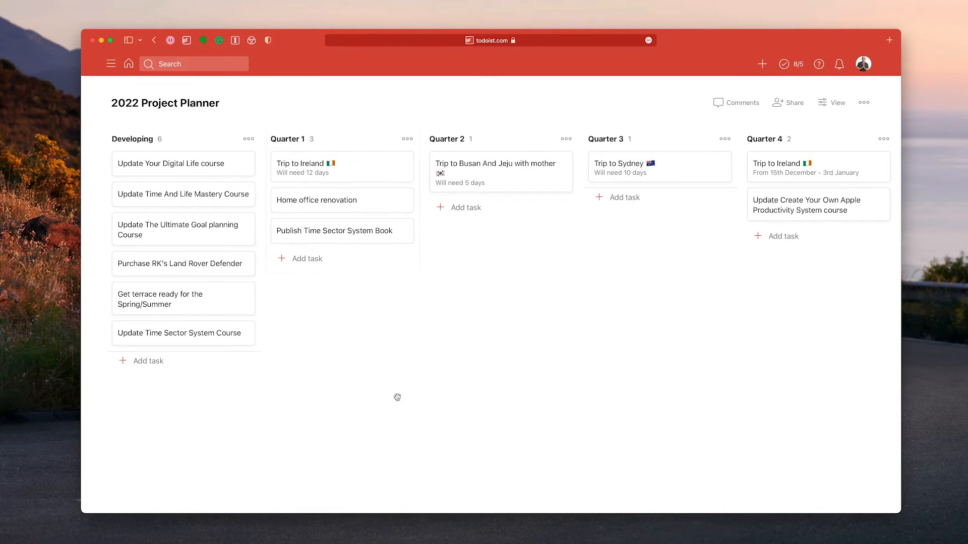
mouse_move(429, 370)
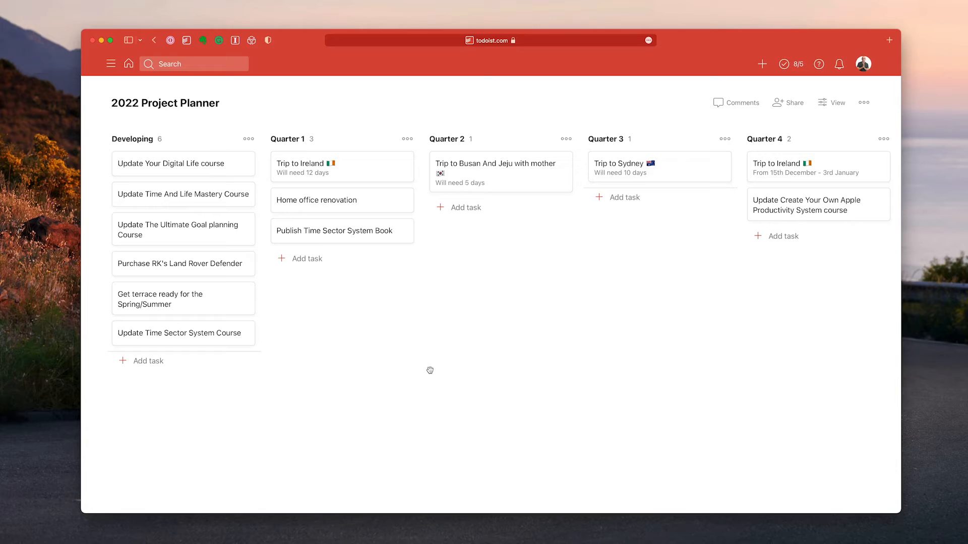
mouse_move(428, 346)
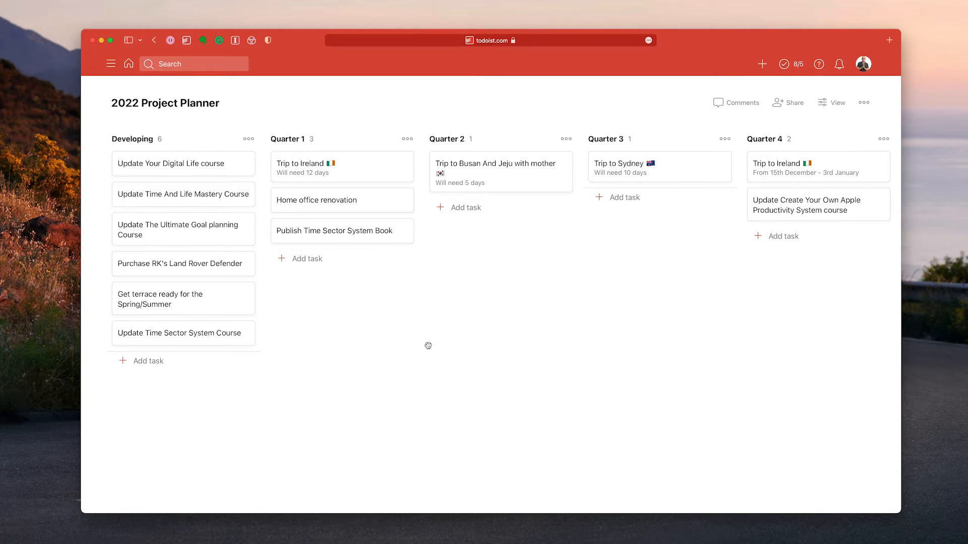
mouse_move(343, 299)
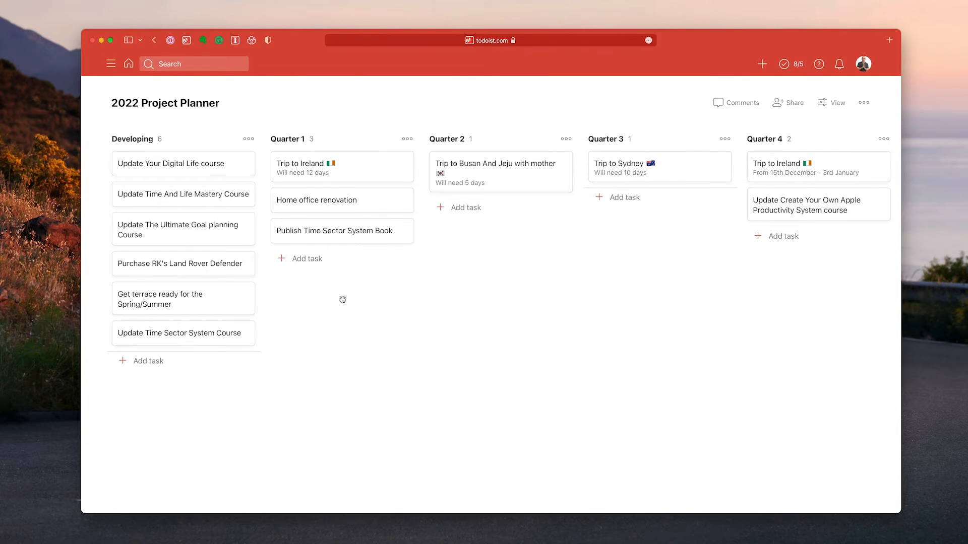
mouse_move(371, 215)
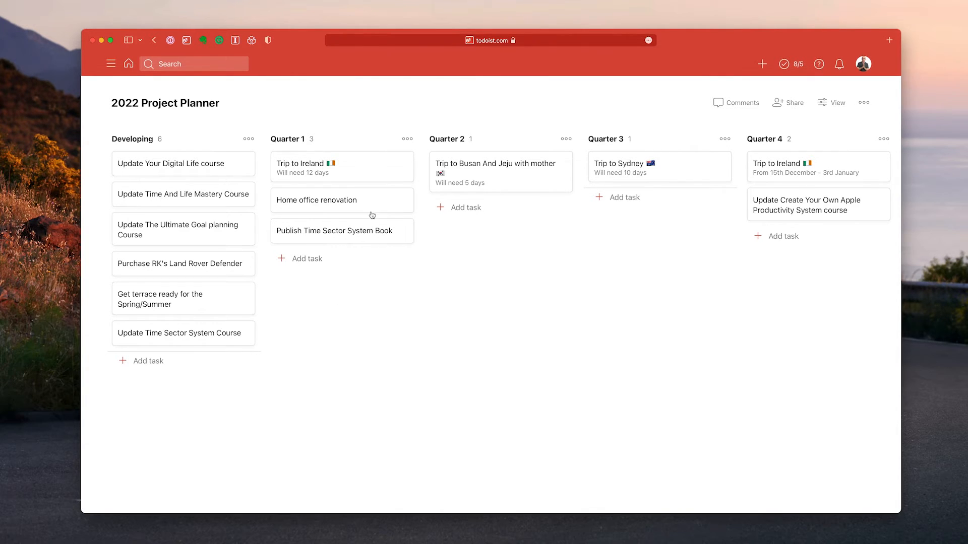
mouse_move(361, 169)
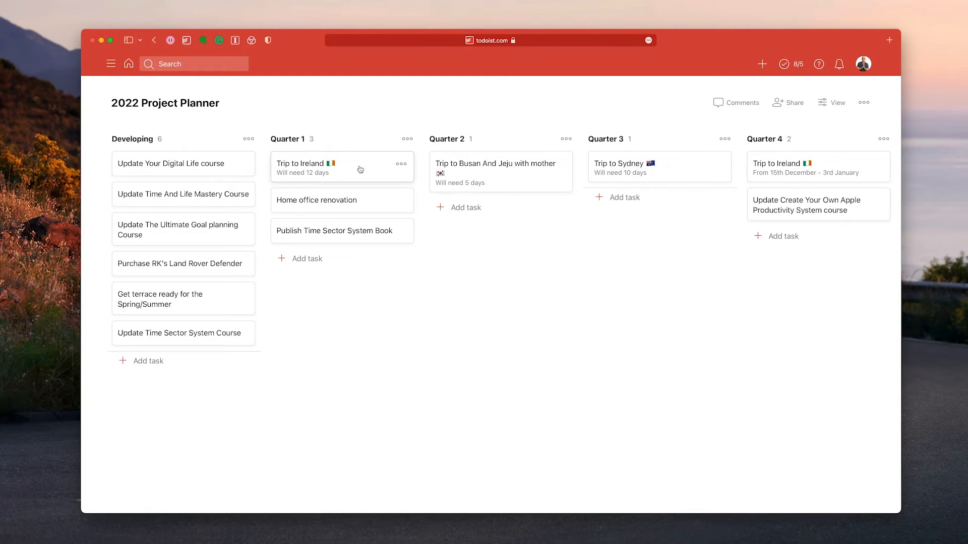
mouse_move(338, 325)
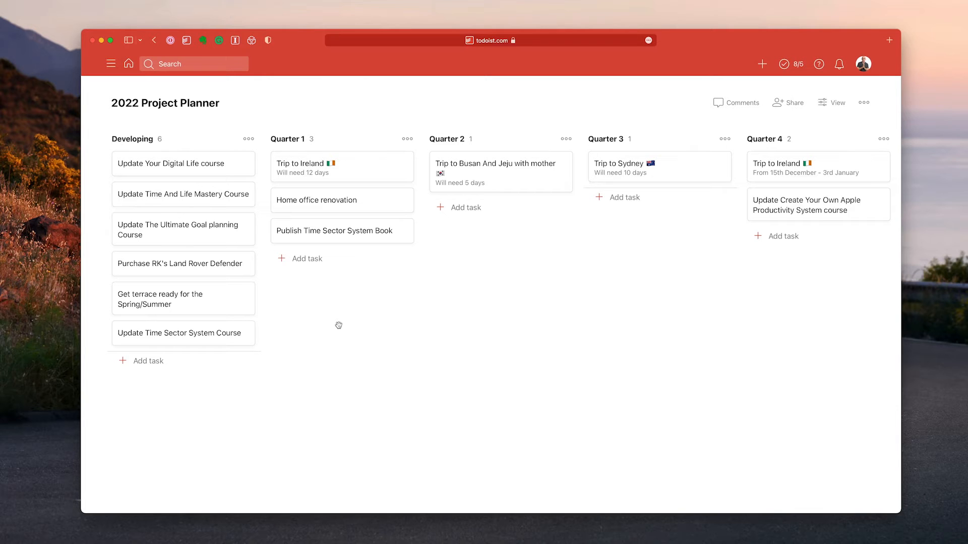
mouse_move(344, 95)
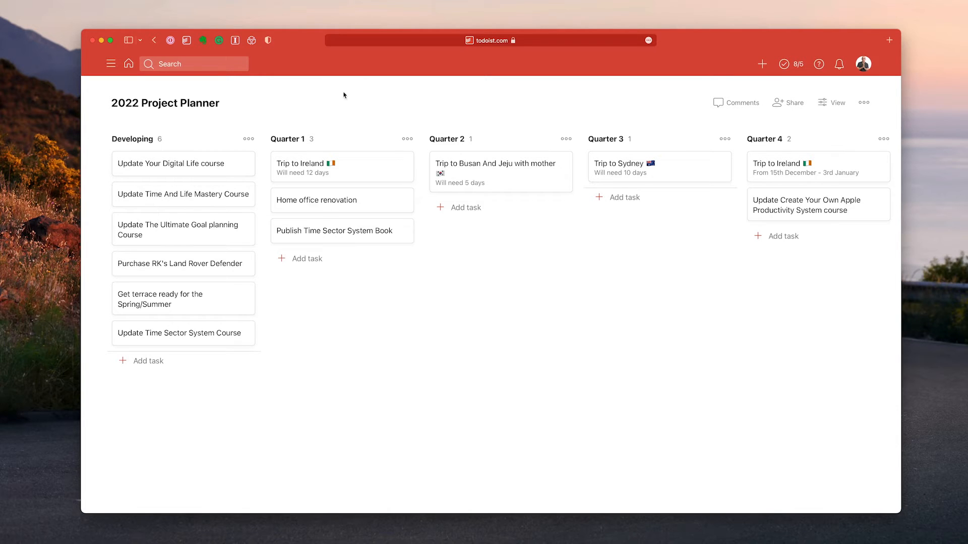
mouse_move(505, 193)
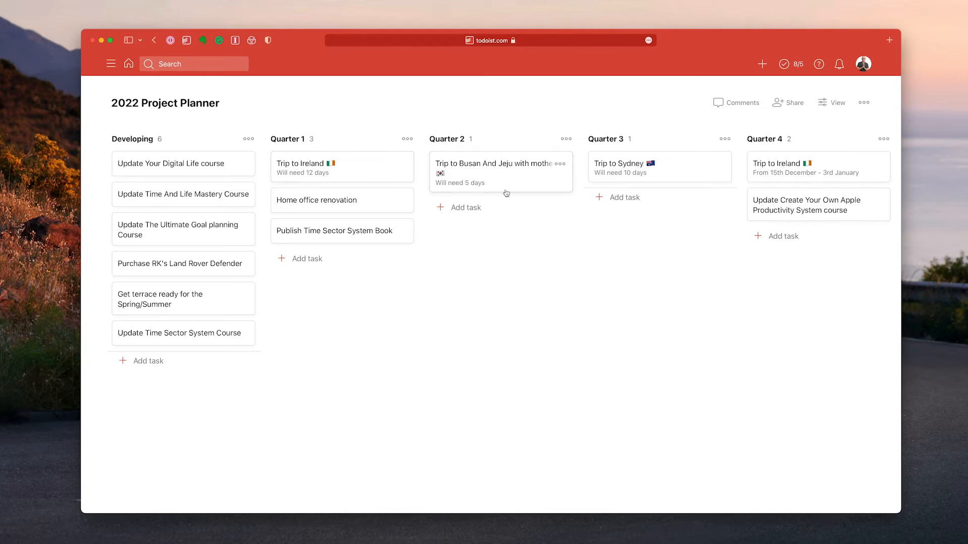
mouse_move(525, 235)
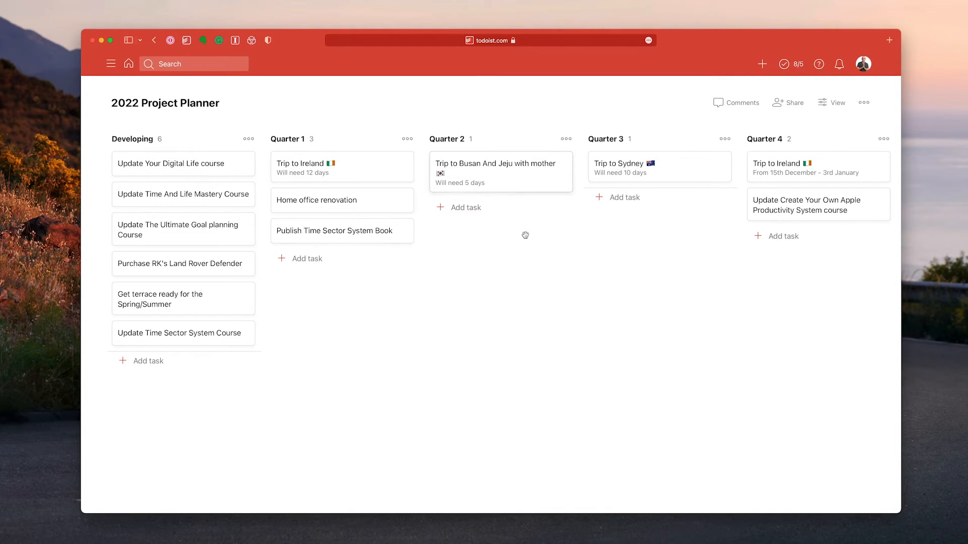
mouse_move(518, 229)
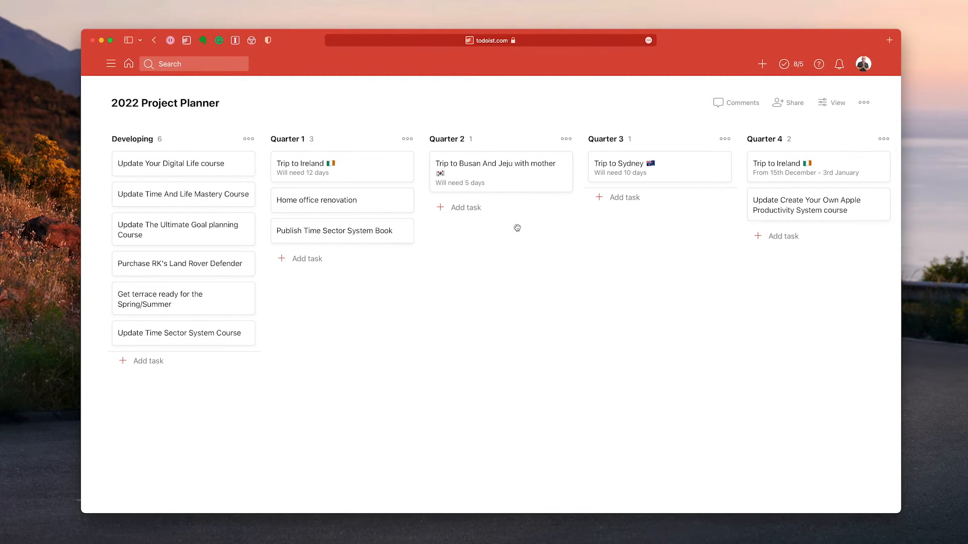
mouse_move(512, 162)
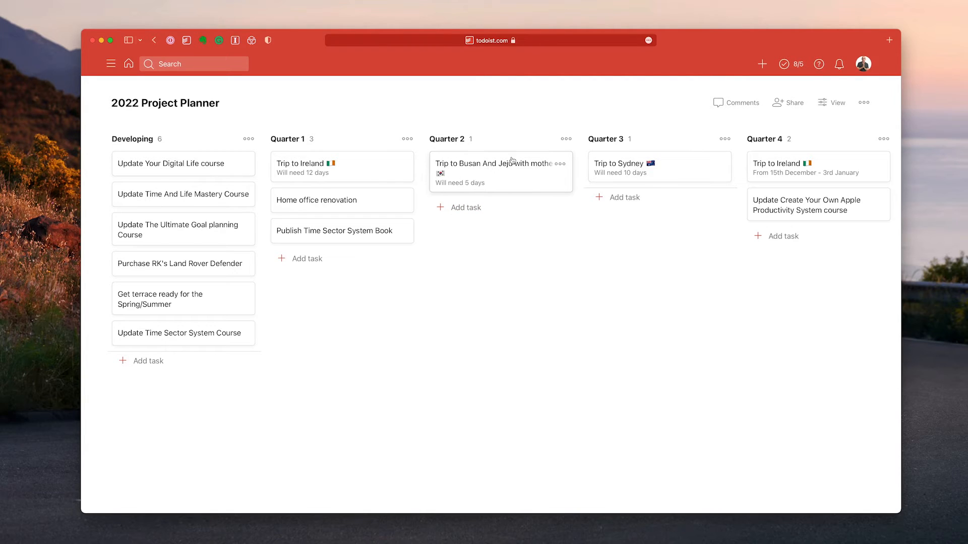
mouse_move(526, 242)
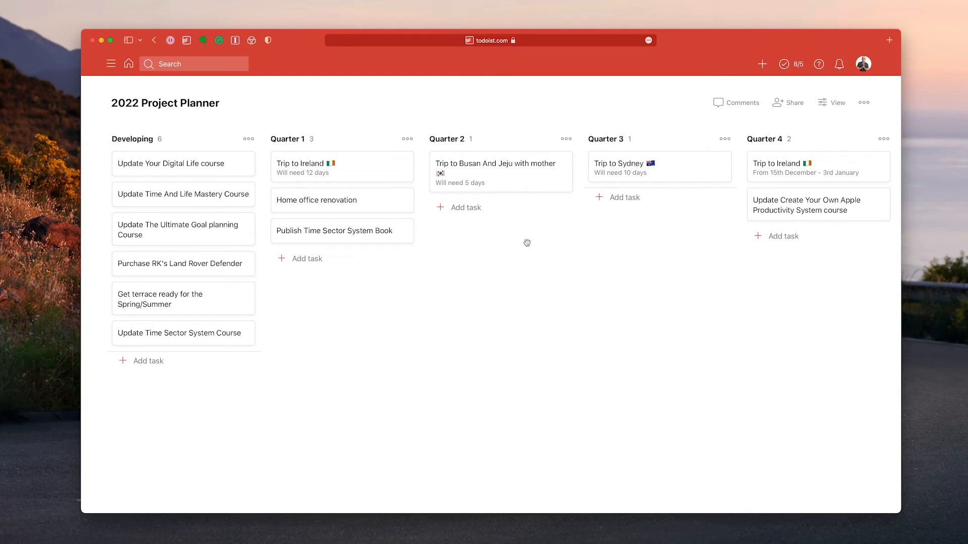
mouse_move(448, 193)
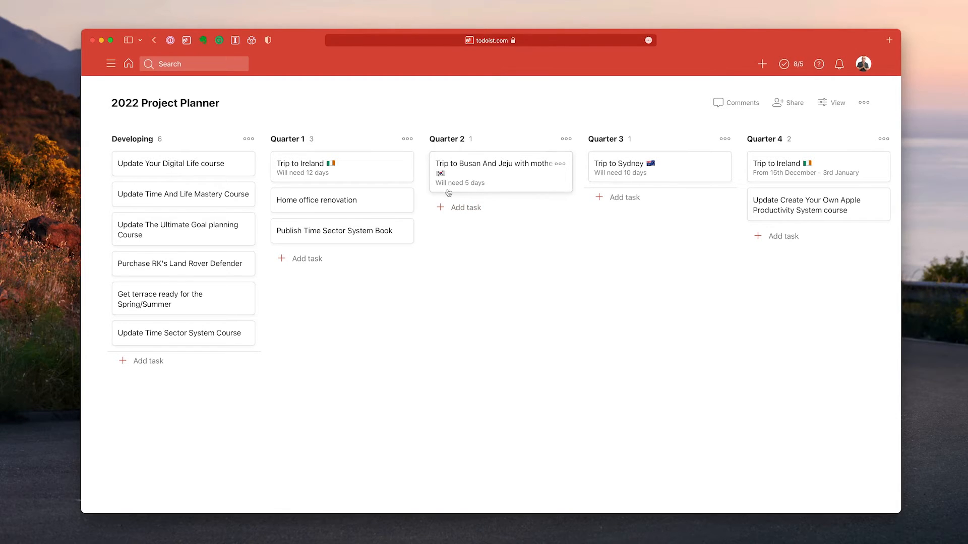
mouse_move(632, 224)
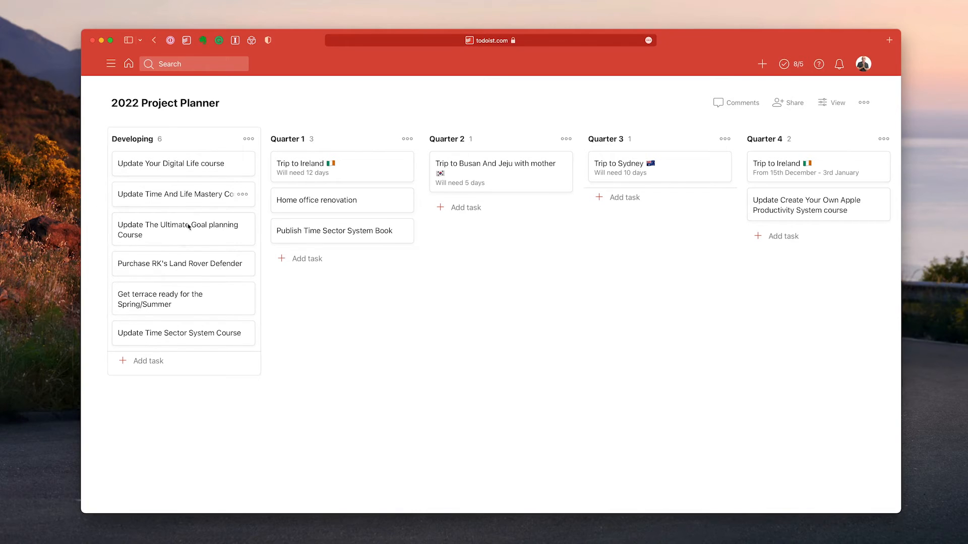
mouse_move(165, 299)
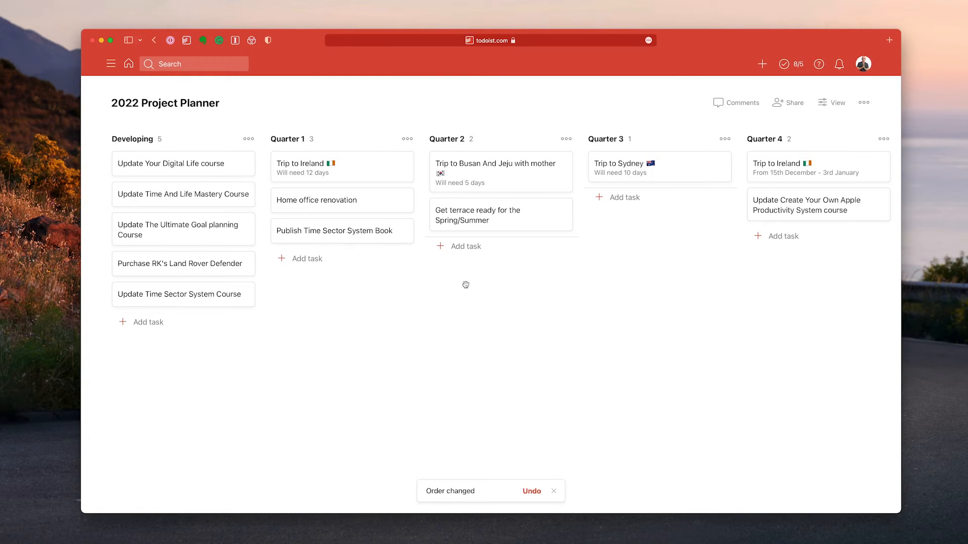
Step: Add the description '2 Days' to the terrace Spring/Summer task and close its details
click(476, 215)
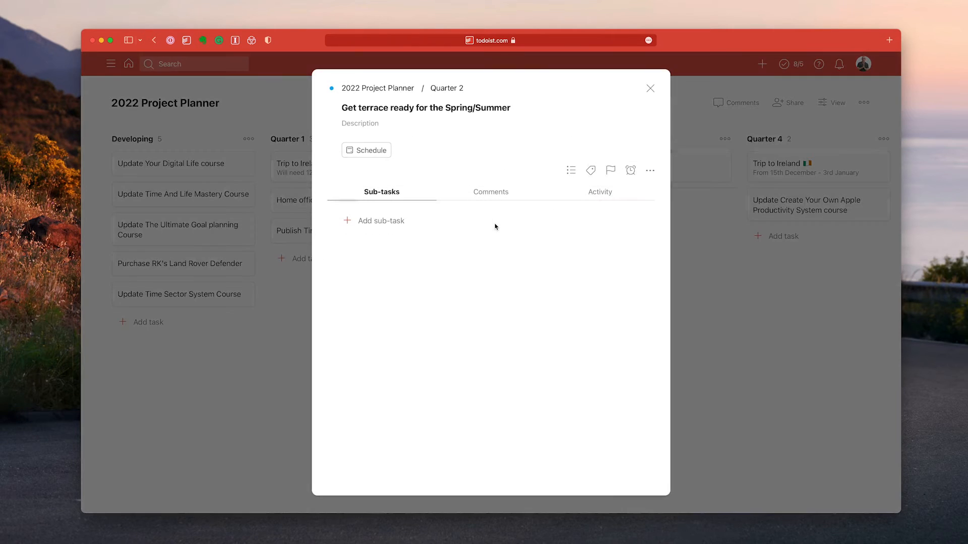
click(426, 107)
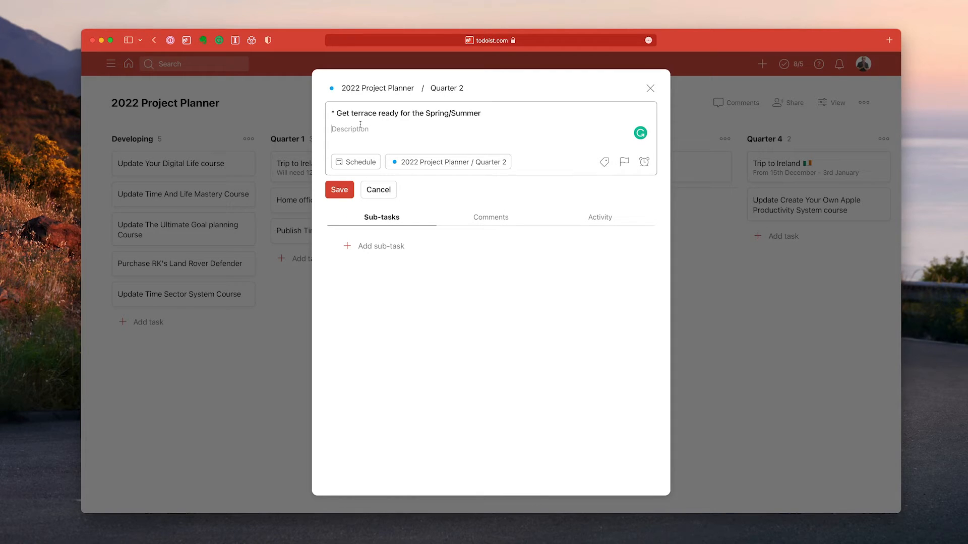
text(@ days)
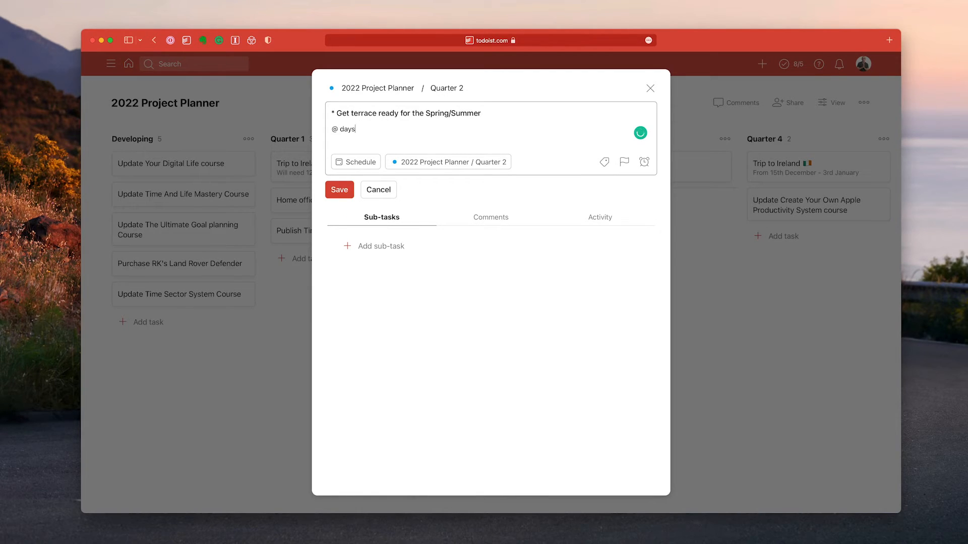
text(2)
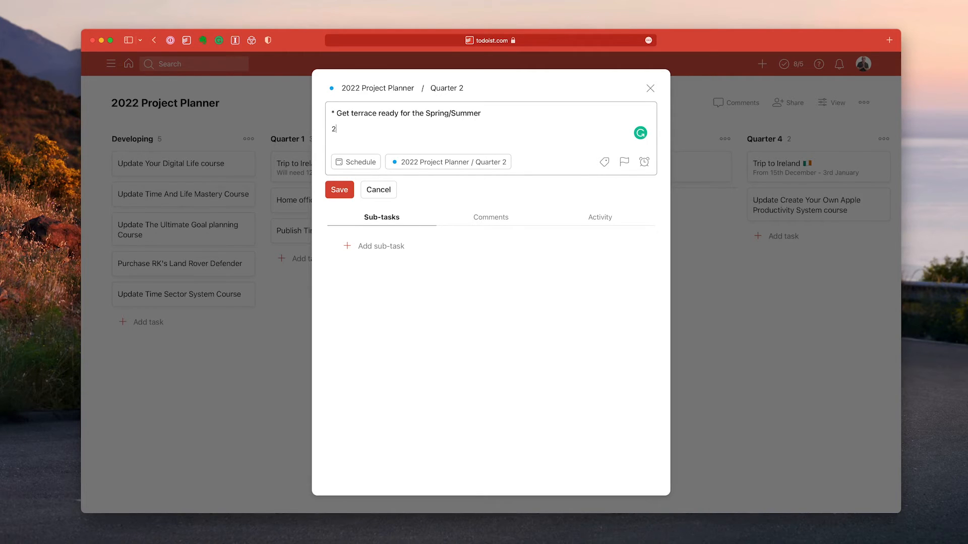
text(Days)
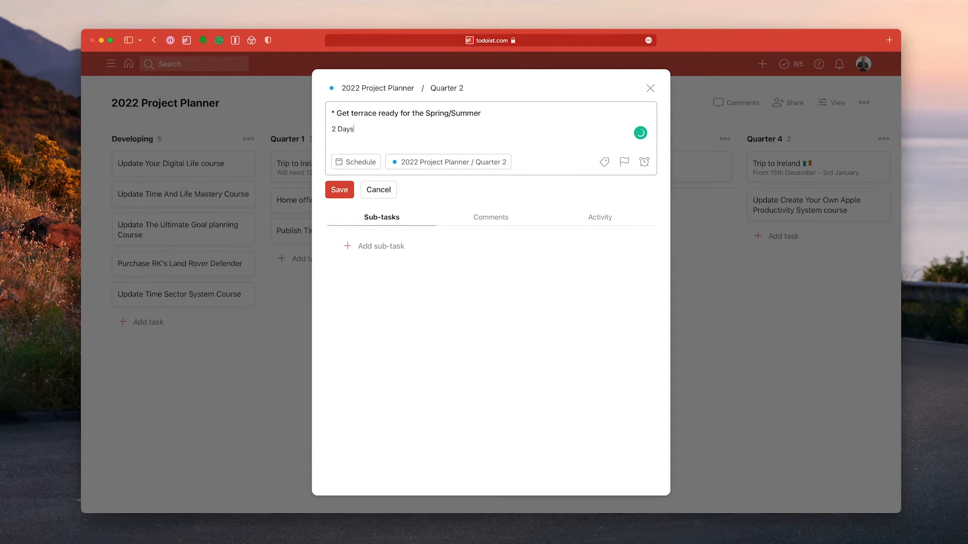
click(339, 190)
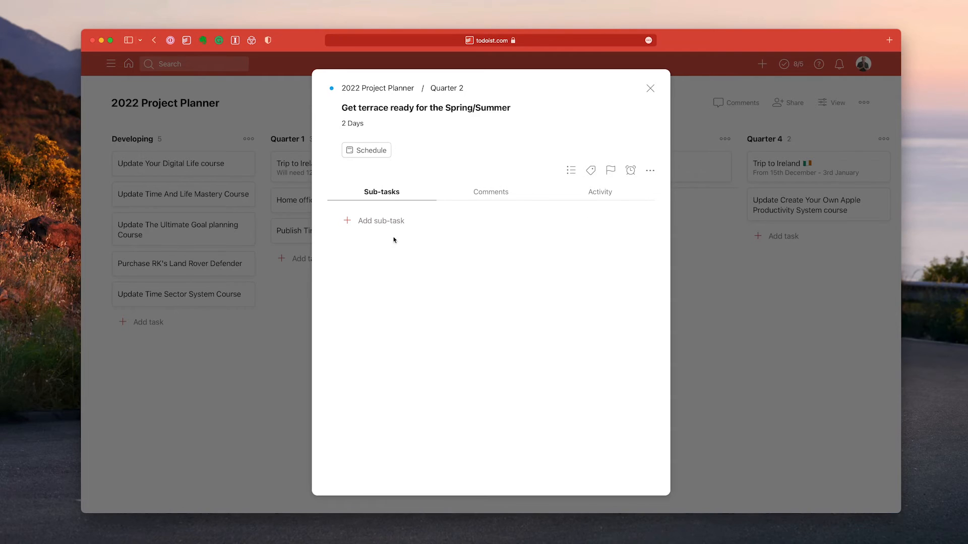
click(650, 89)
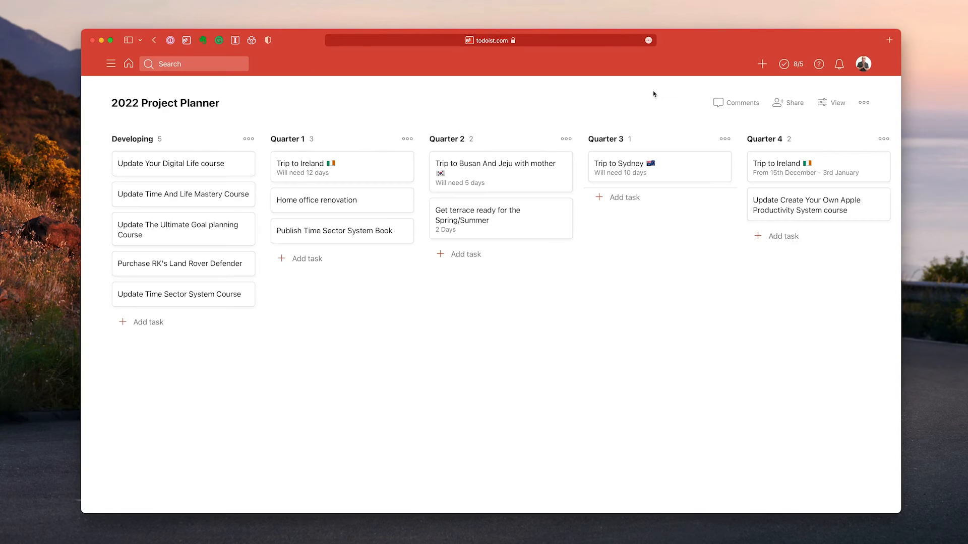
mouse_move(565, 296)
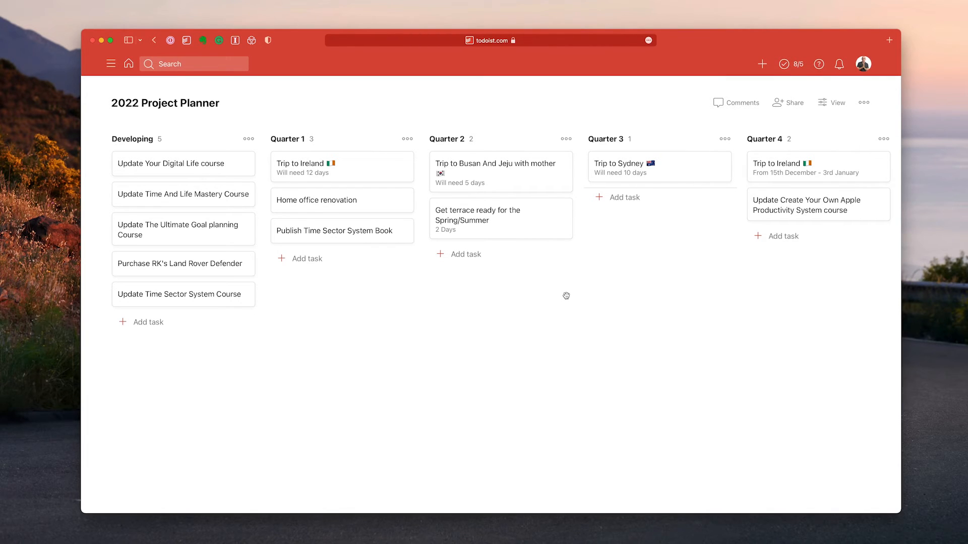
mouse_move(325, 192)
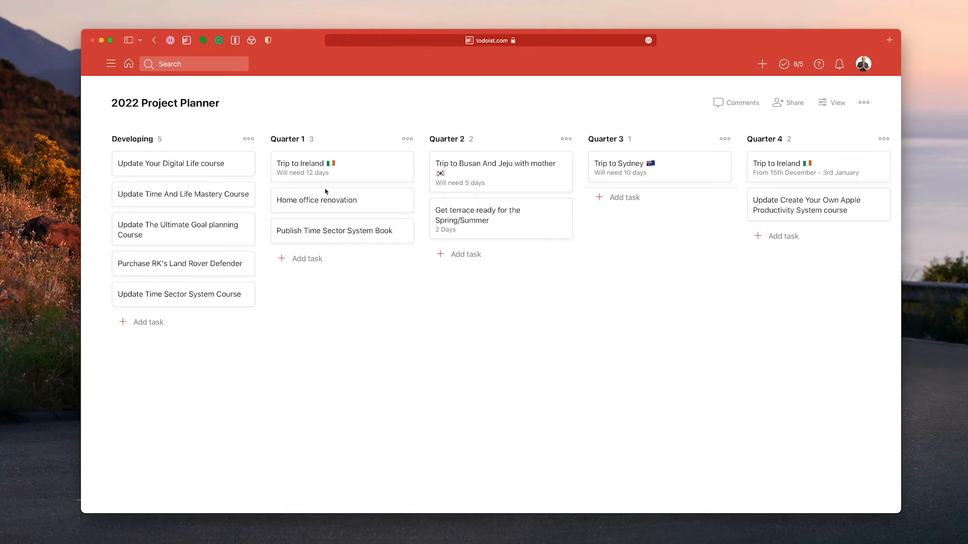
Step: Open the Home office renovation task's details and close them without changes
click(316, 200)
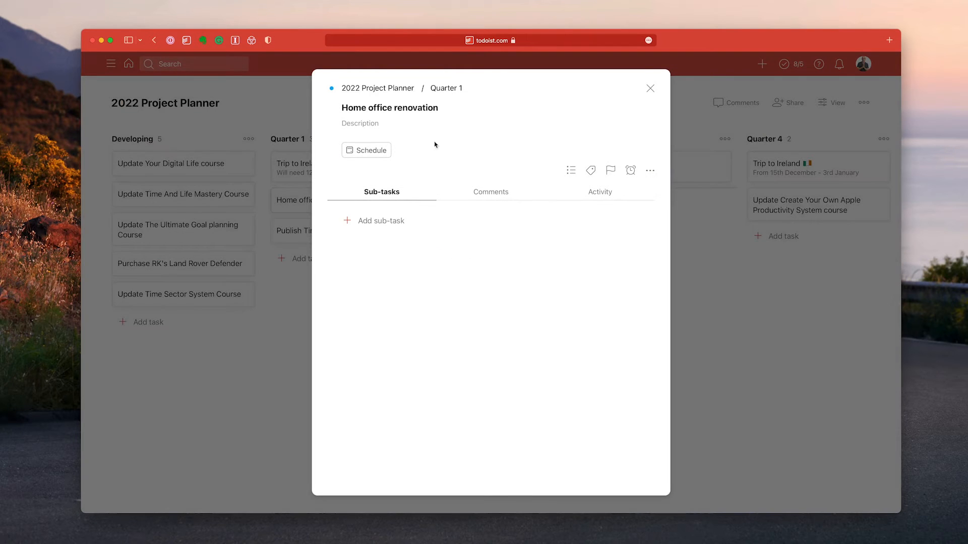
mouse_move(462, 140)
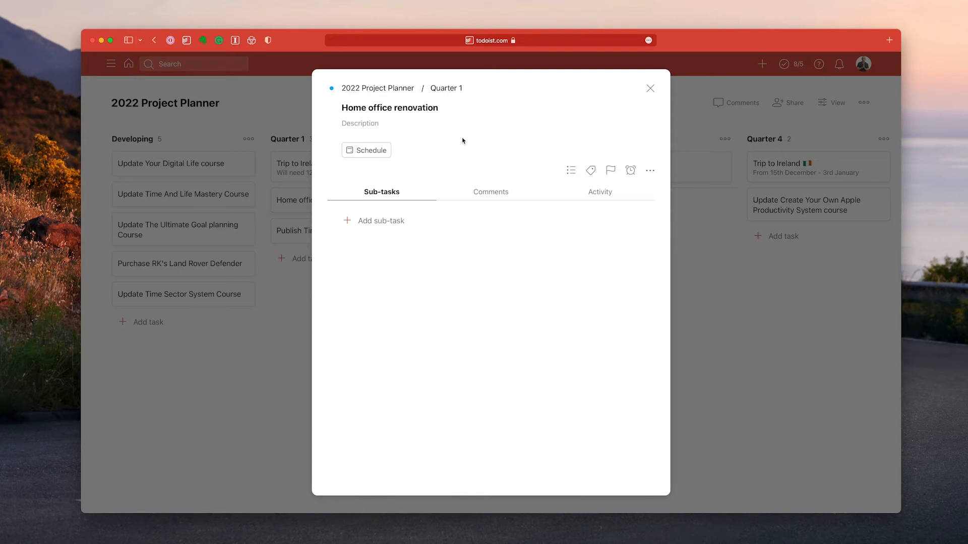
mouse_move(620, 100)
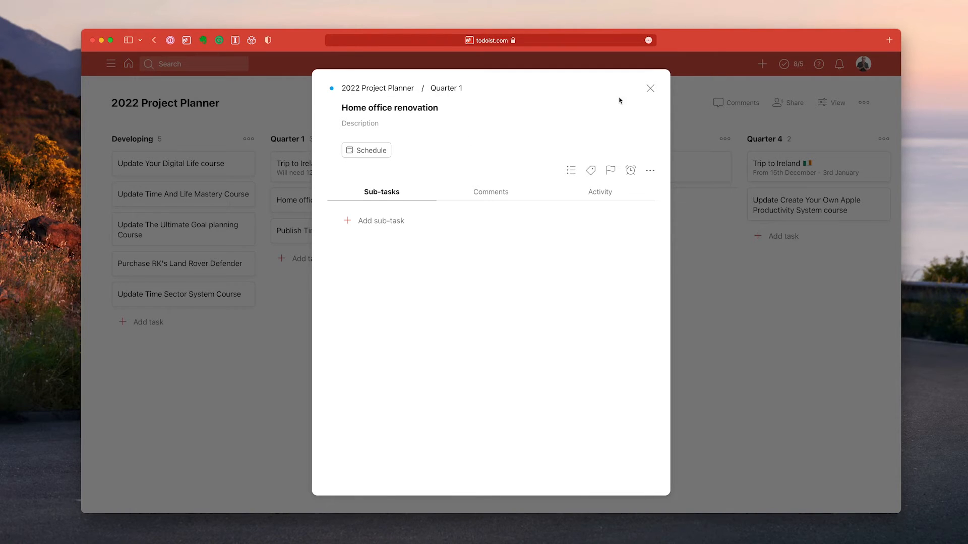
click(649, 88)
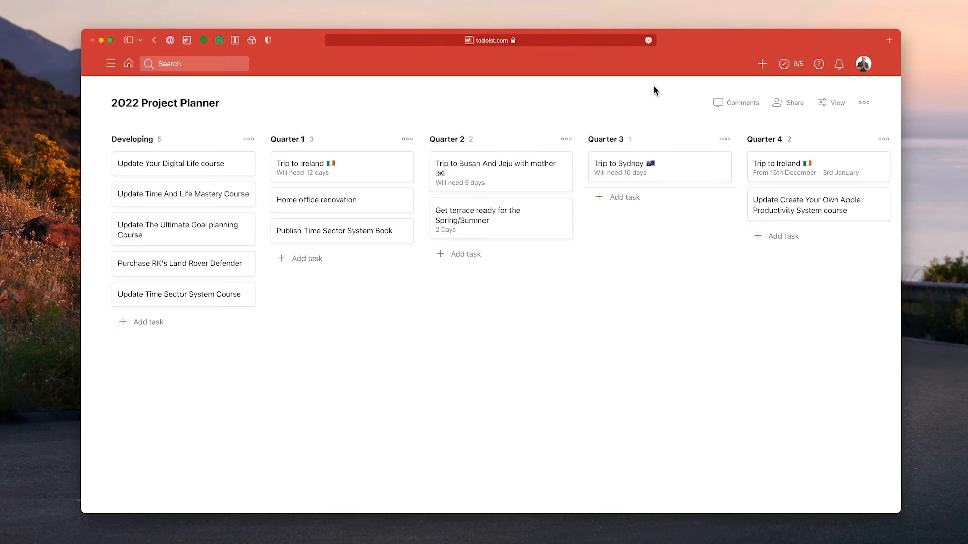
mouse_move(317, 309)
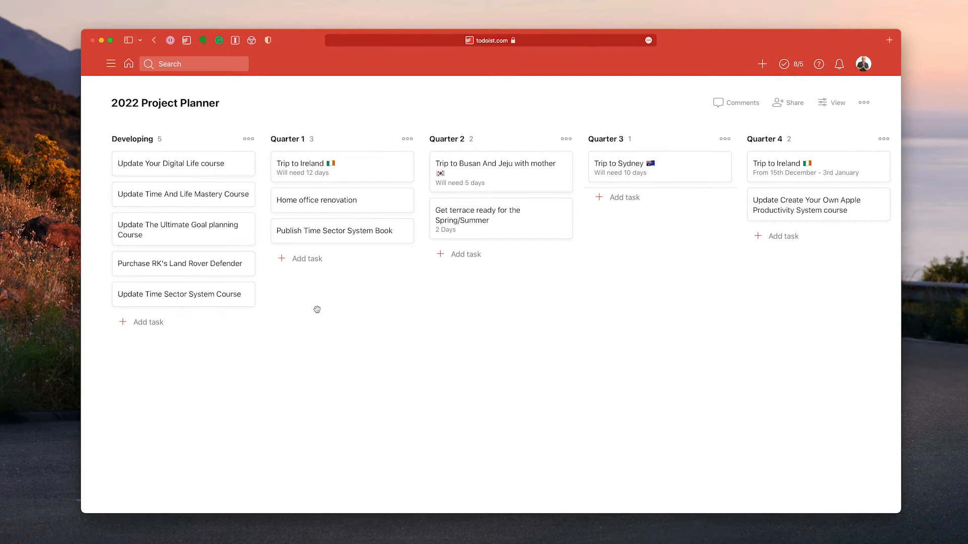
mouse_move(337, 242)
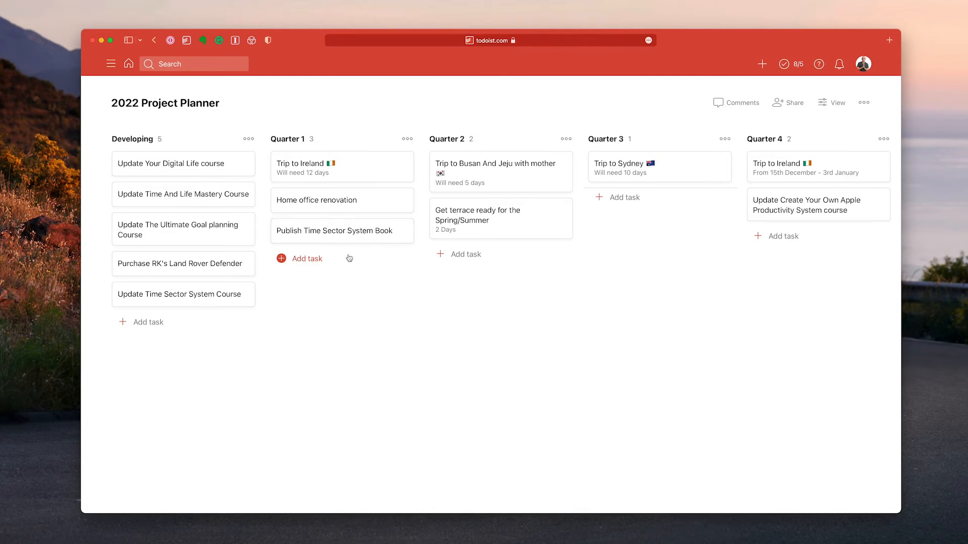
mouse_move(352, 253)
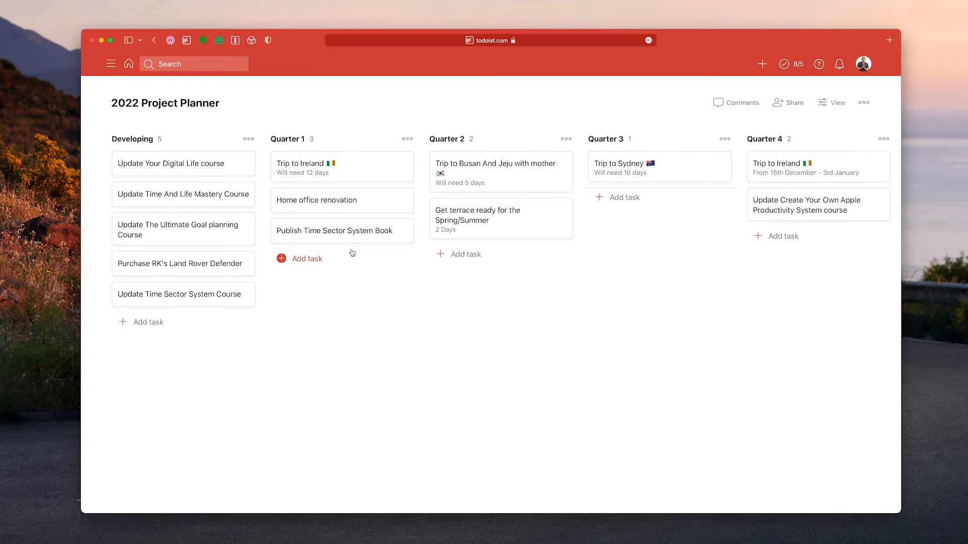
mouse_move(370, 333)
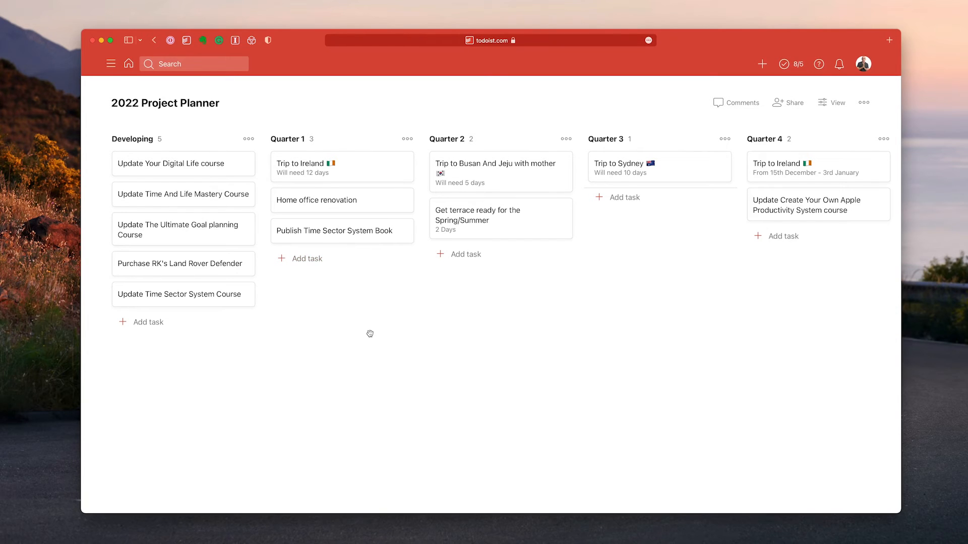
mouse_move(157, 157)
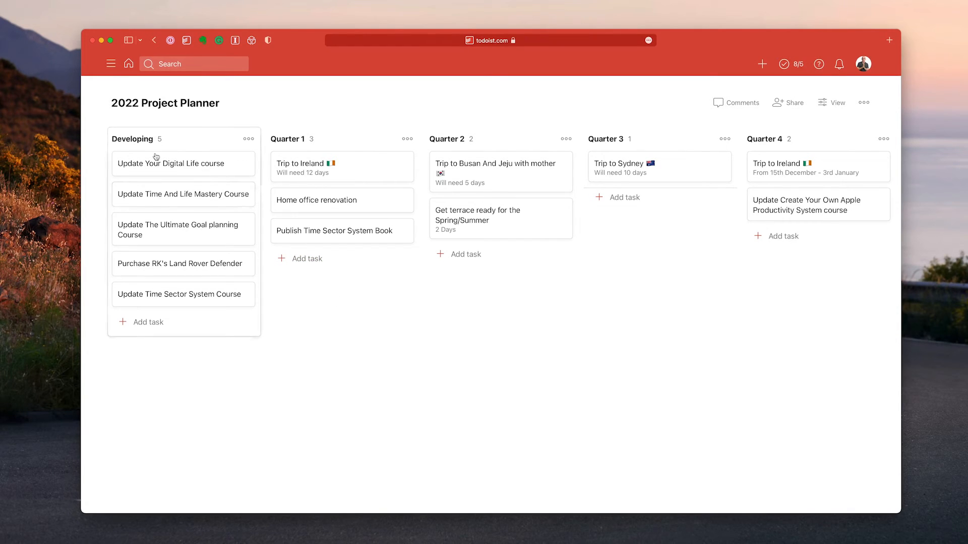
mouse_move(171, 163)
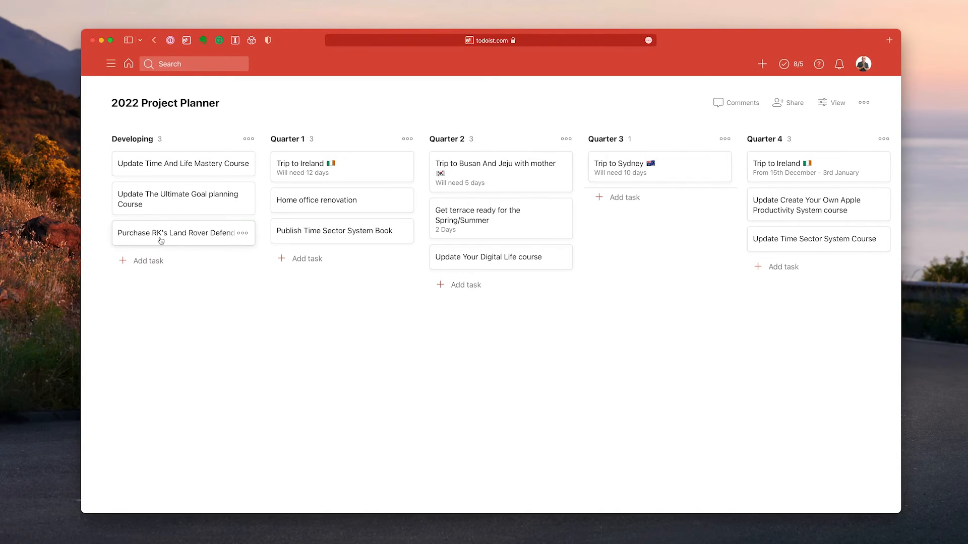
mouse_move(185, 279)
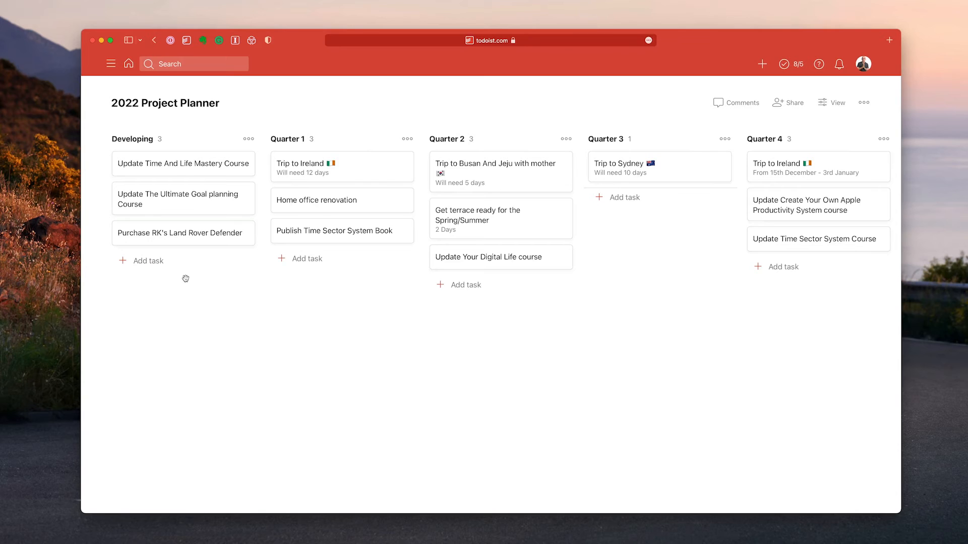
mouse_move(190, 233)
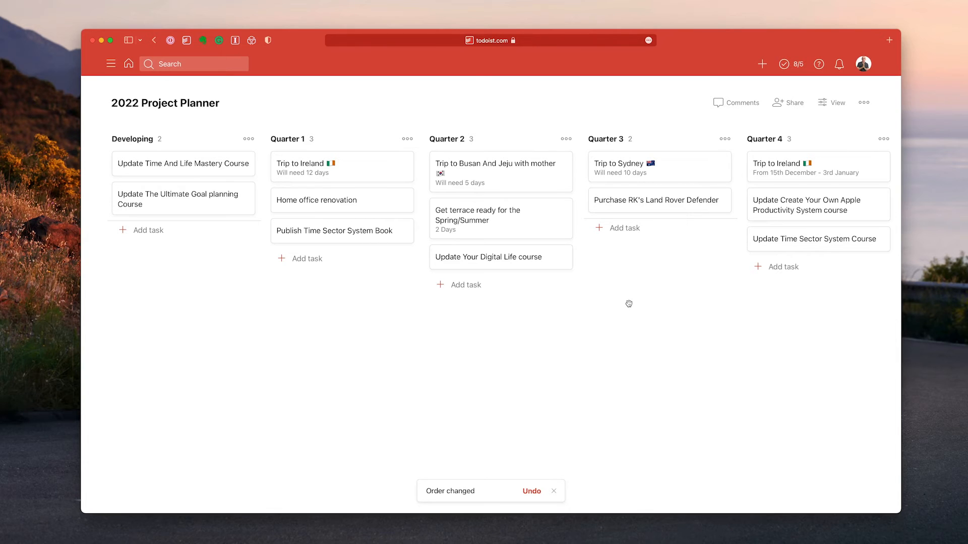
mouse_move(573, 396)
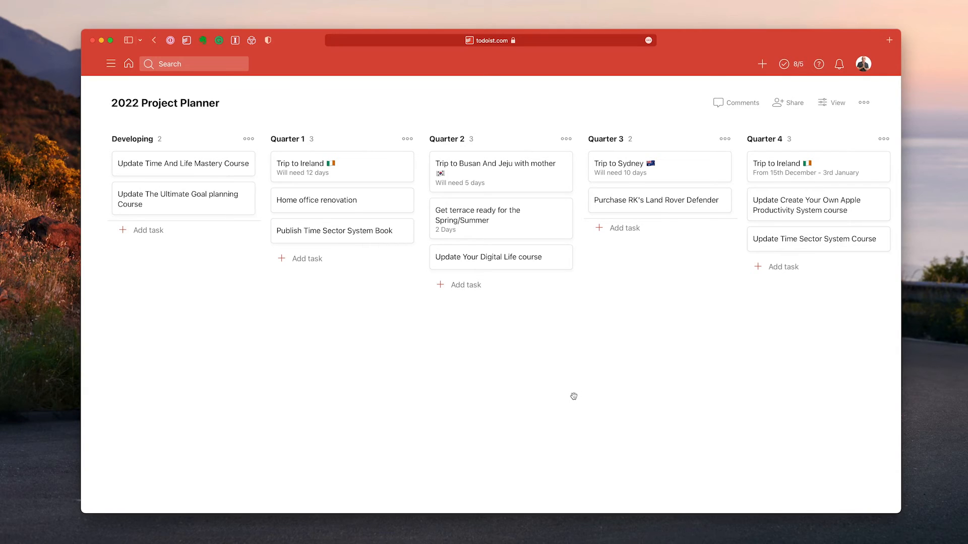
mouse_move(170, 205)
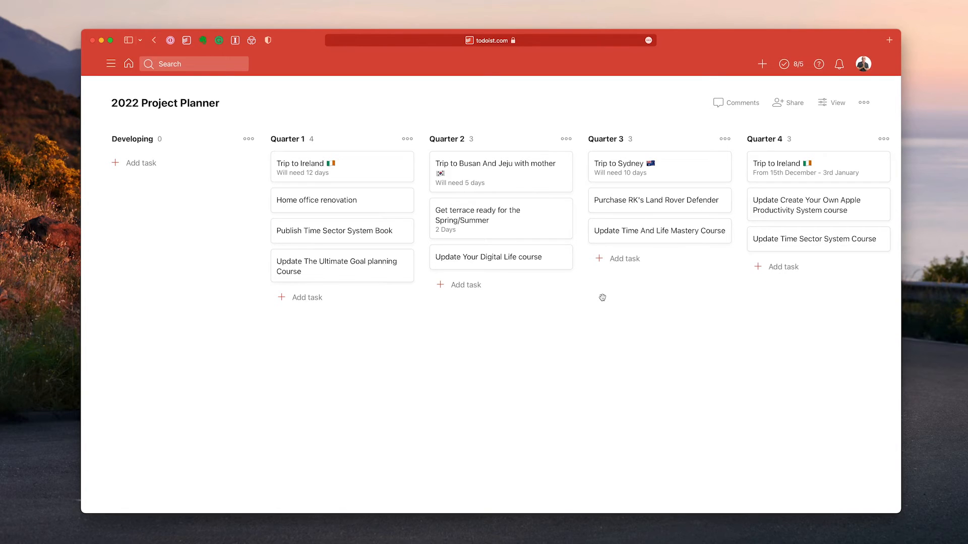
mouse_move(604, 303)
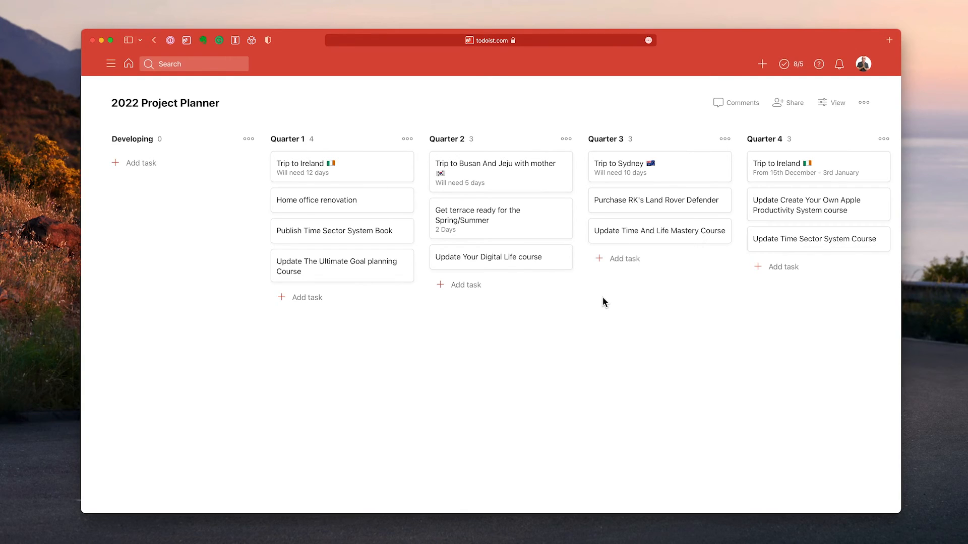
mouse_move(774, 152)
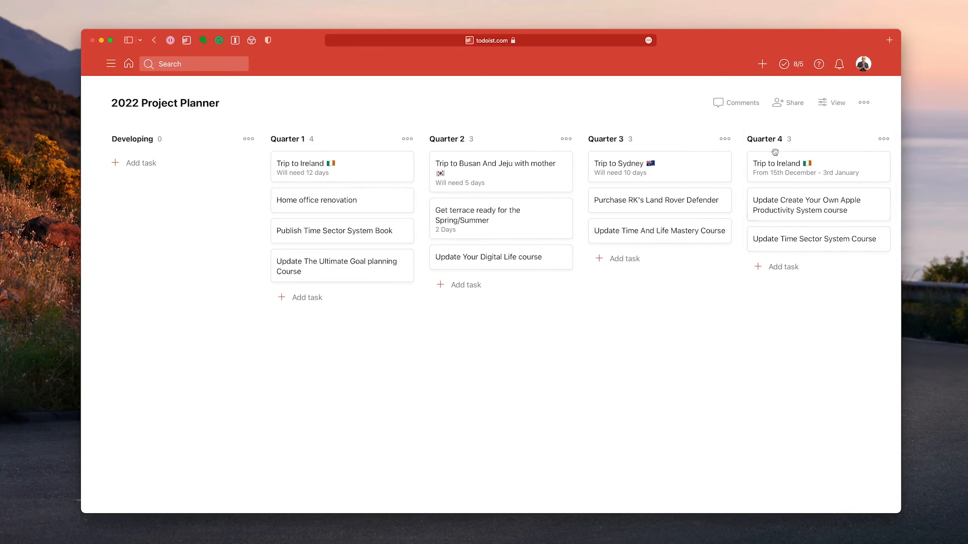
mouse_move(794, 184)
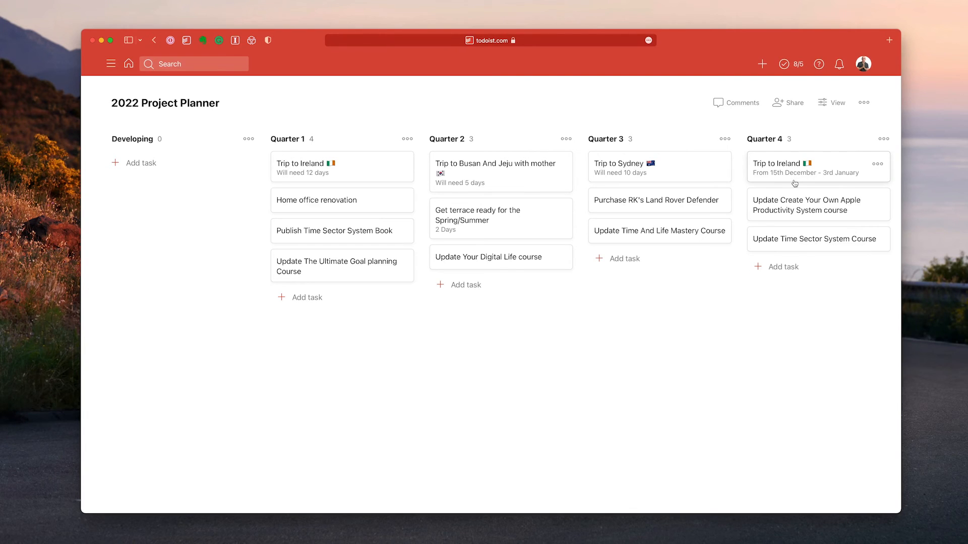
mouse_move(424, 140)
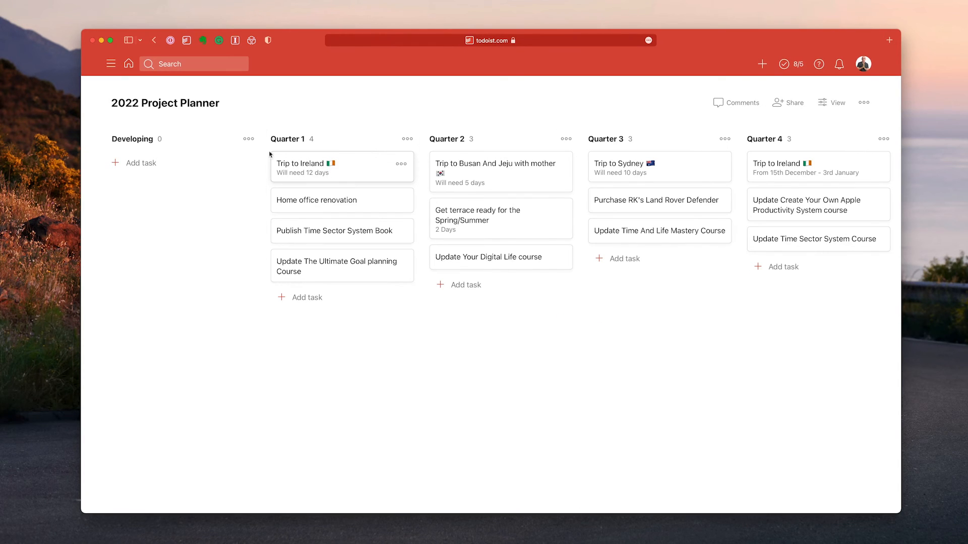
click(303, 163)
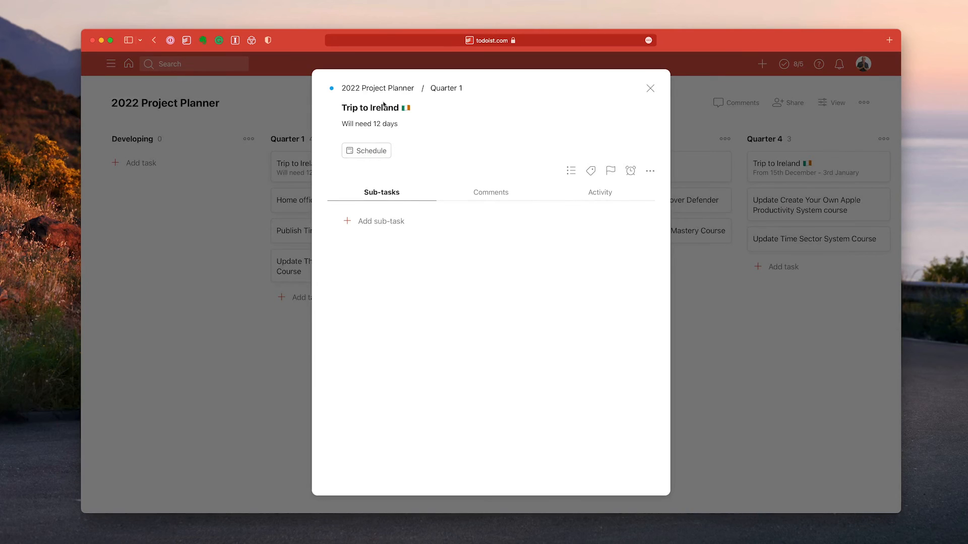
click(369, 107)
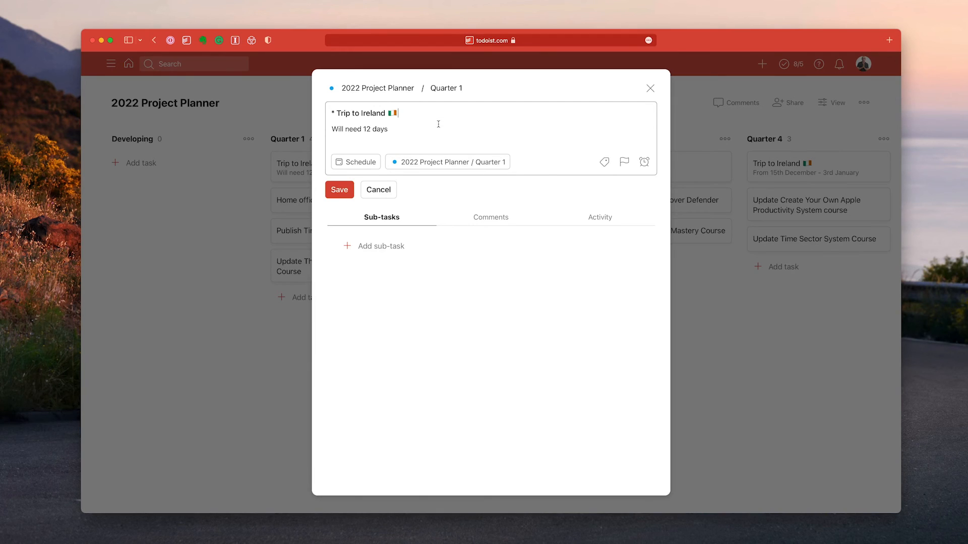
mouse_move(624, 92)
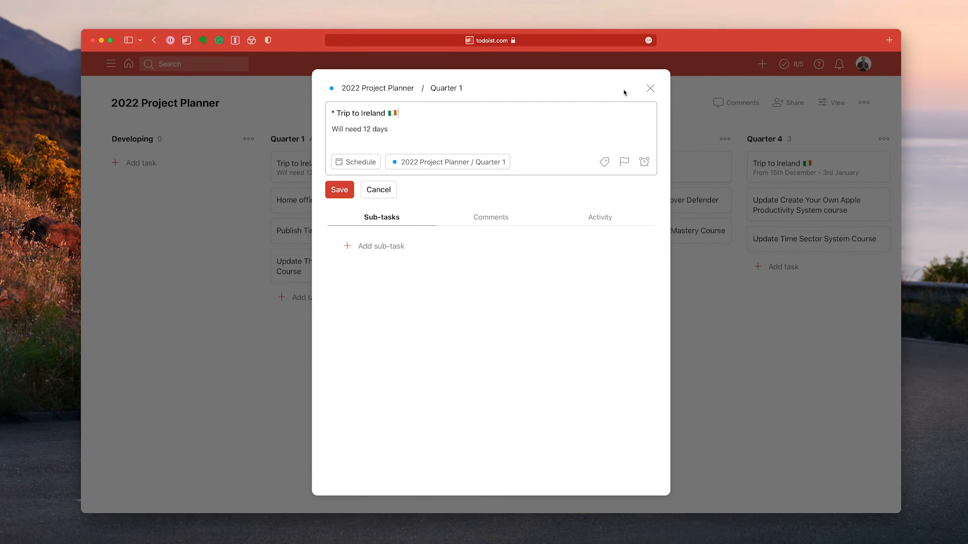
mouse_move(542, 130)
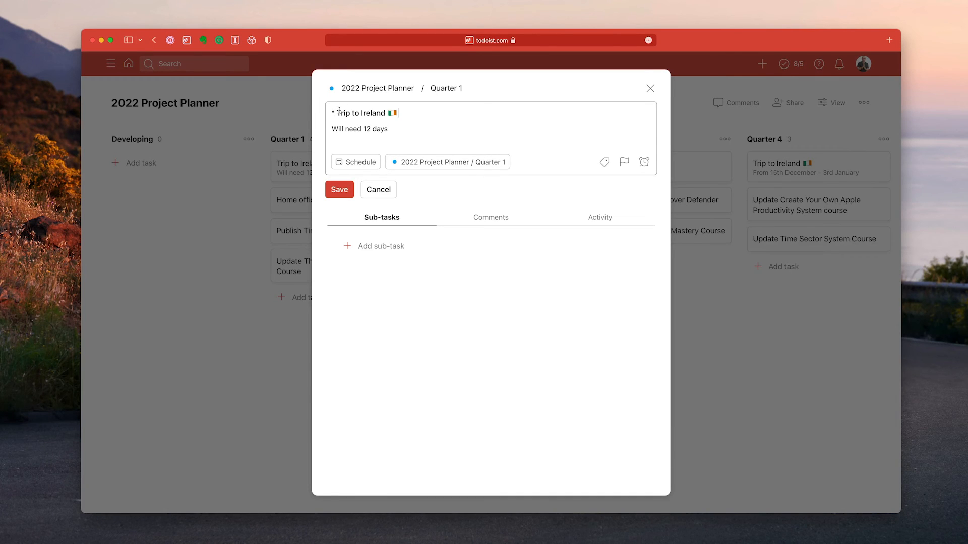
mouse_move(442, 113)
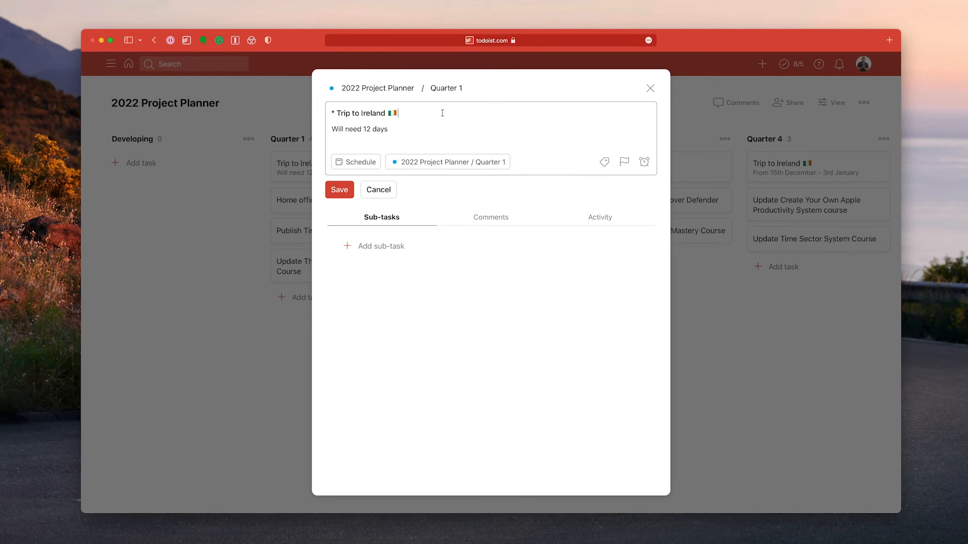
mouse_move(333, 113)
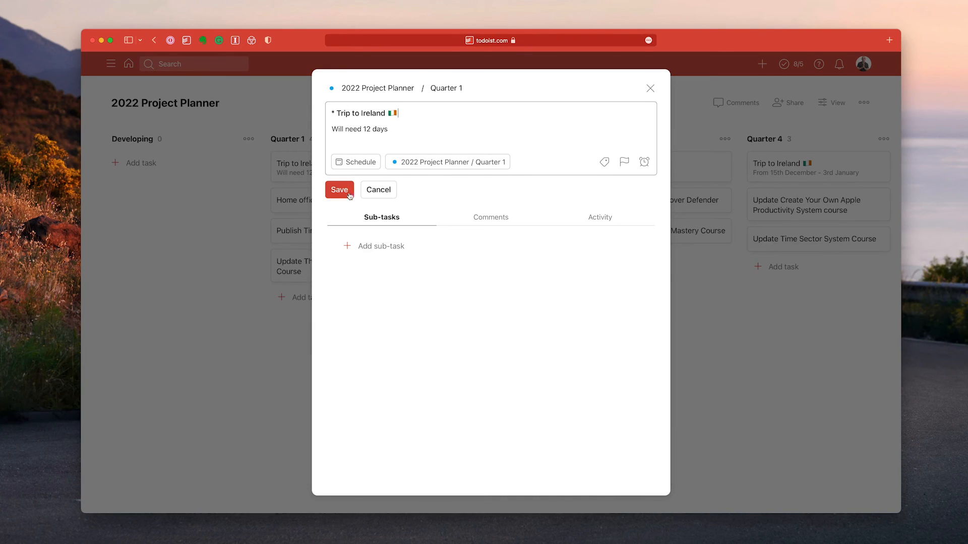
click(339, 190)
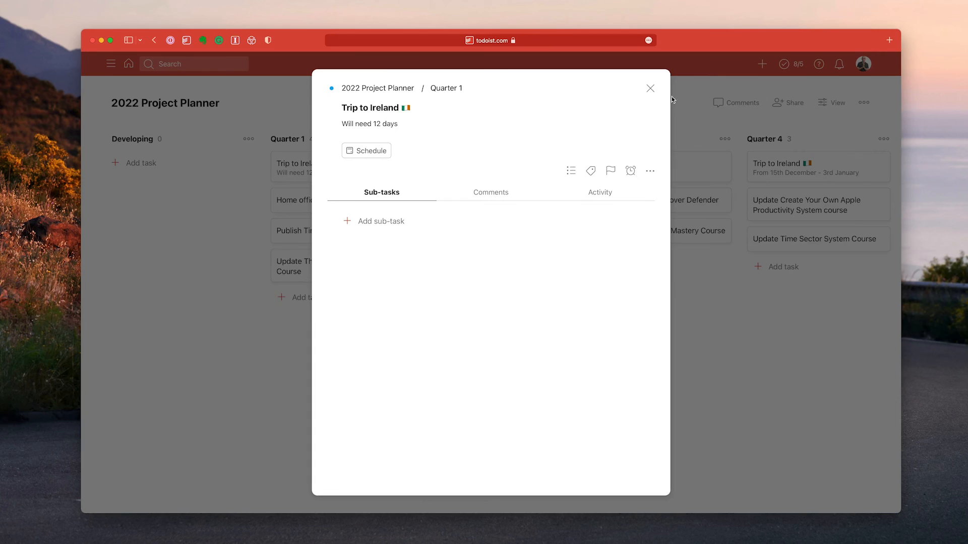
click(649, 88)
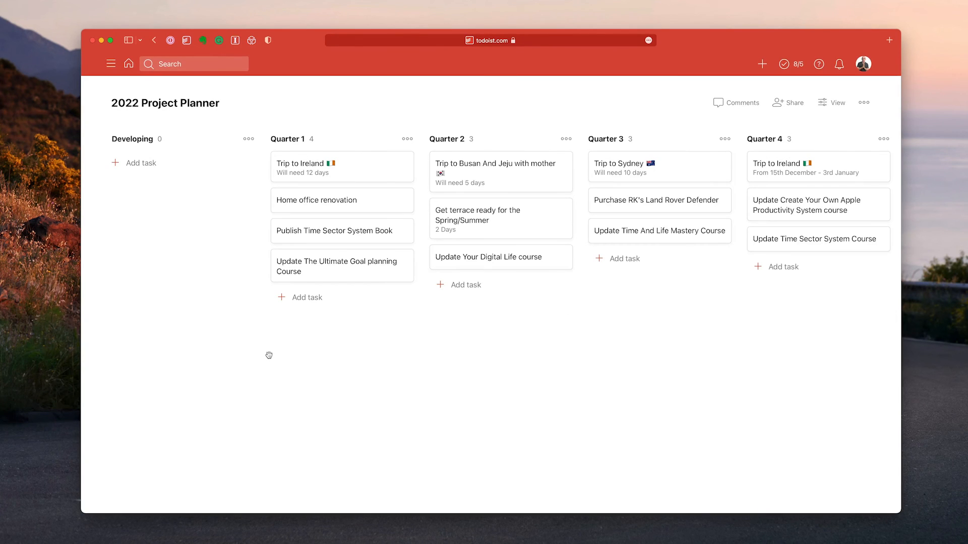